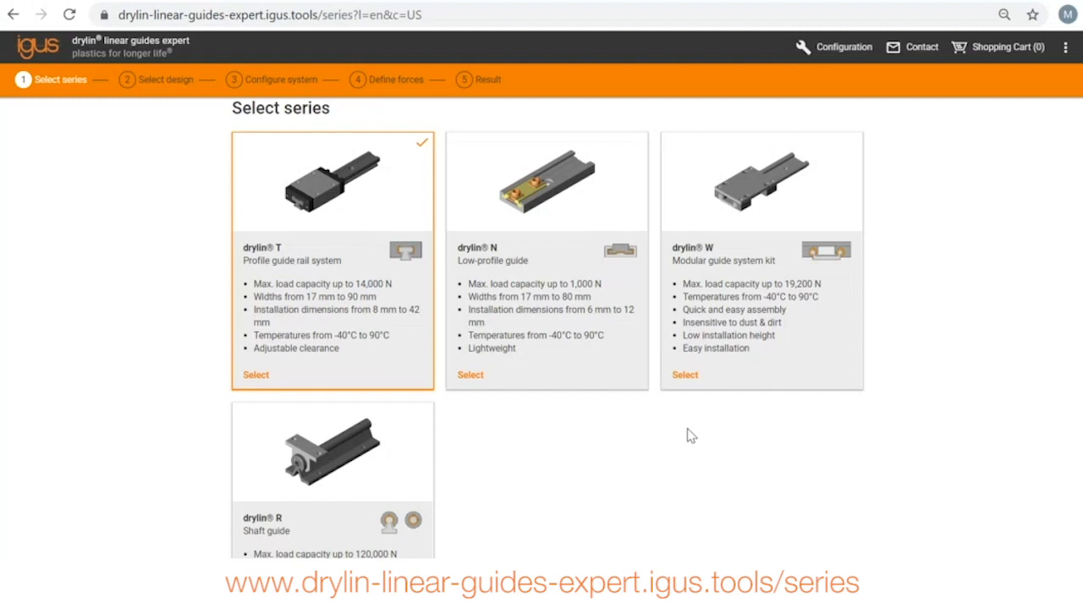
mouse_move(499, 233)
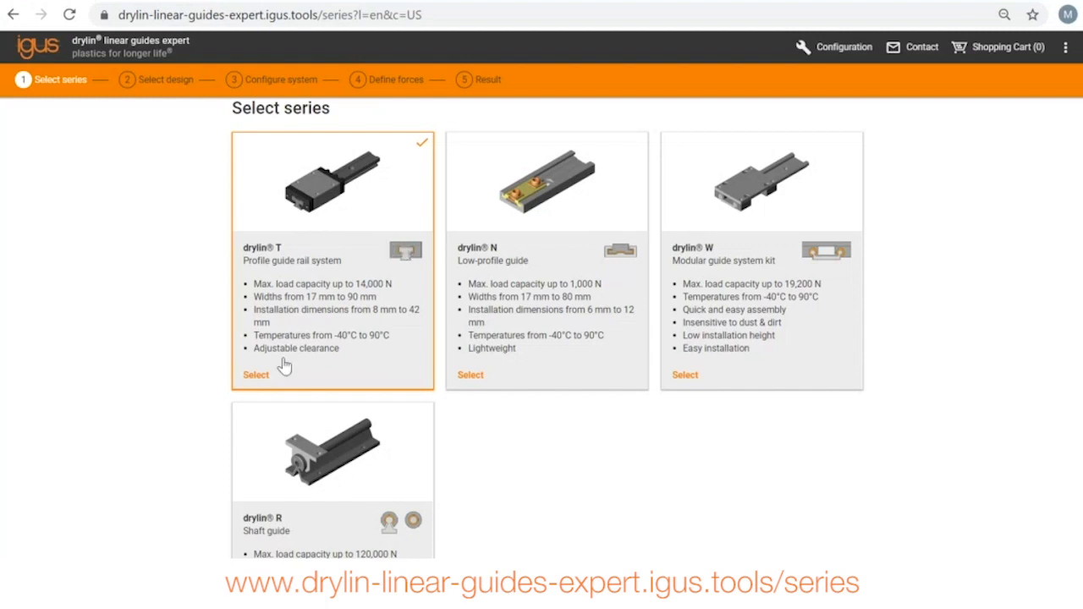
Step: Choose the drylin T profile guide rail series
click(253, 376)
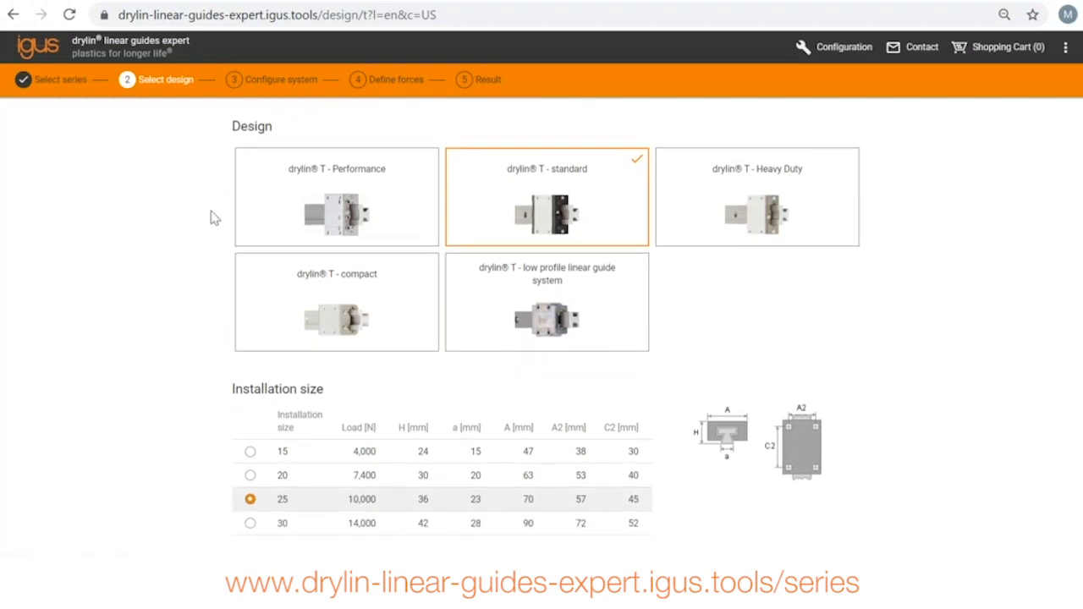
mouse_move(410, 222)
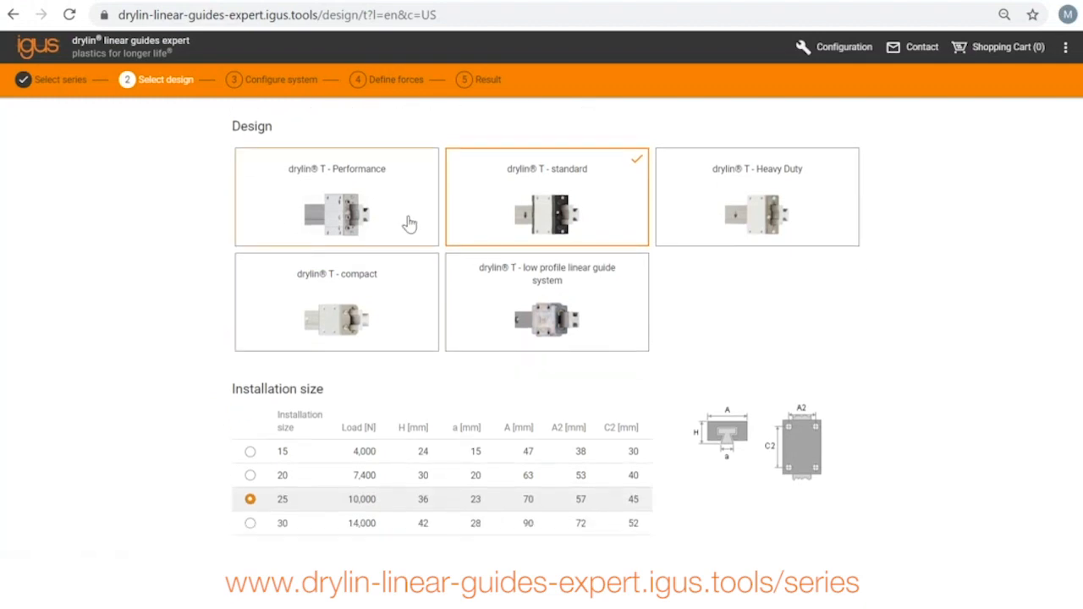
mouse_move(546, 188)
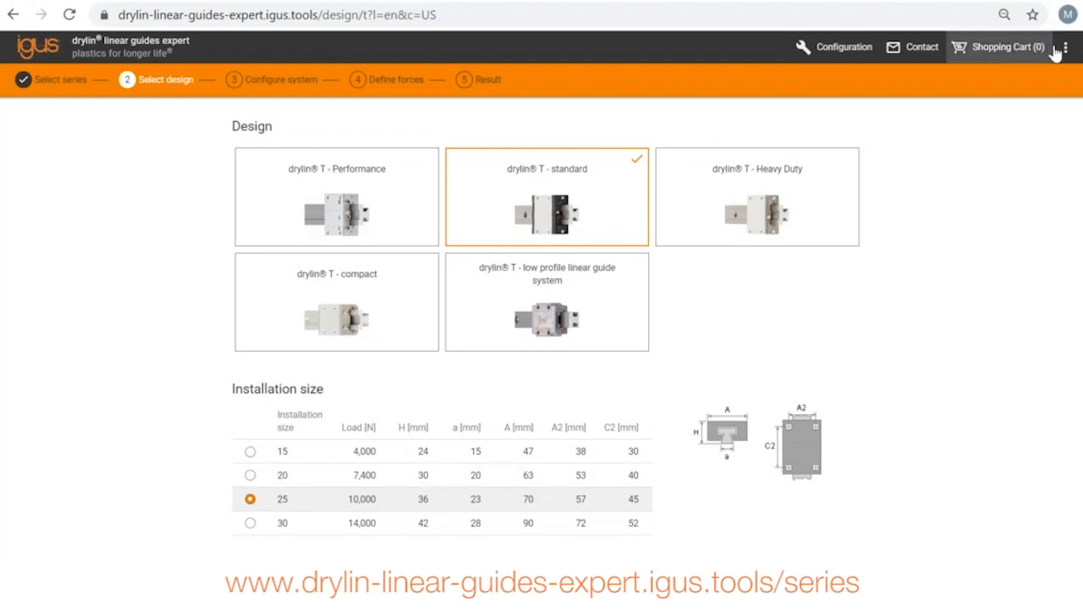
Step: Switch the system of units to Imperial and back to Metric
click(1066, 47)
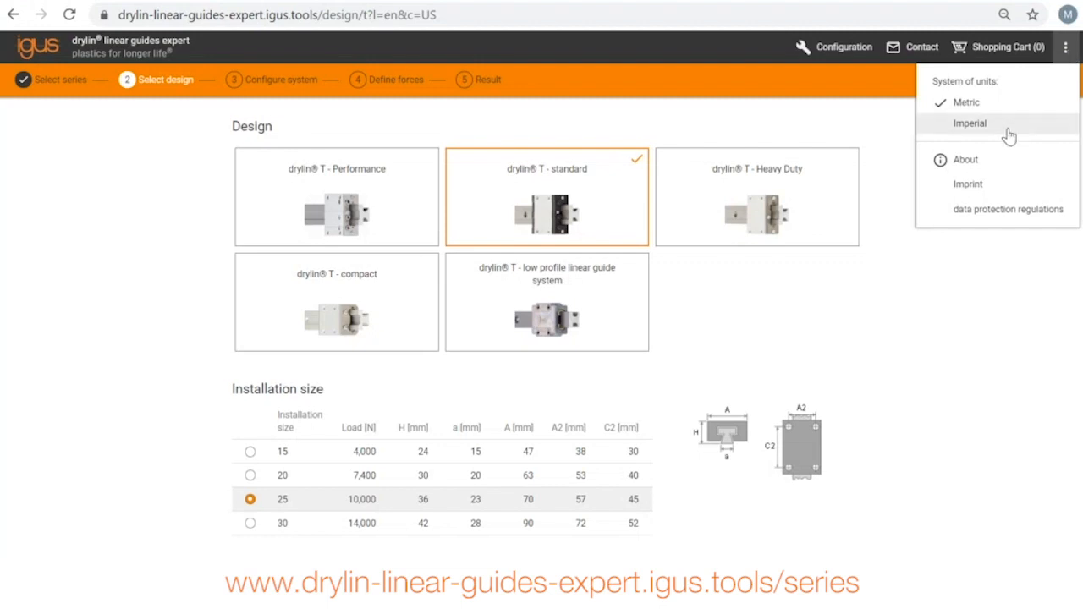
click(972, 122)
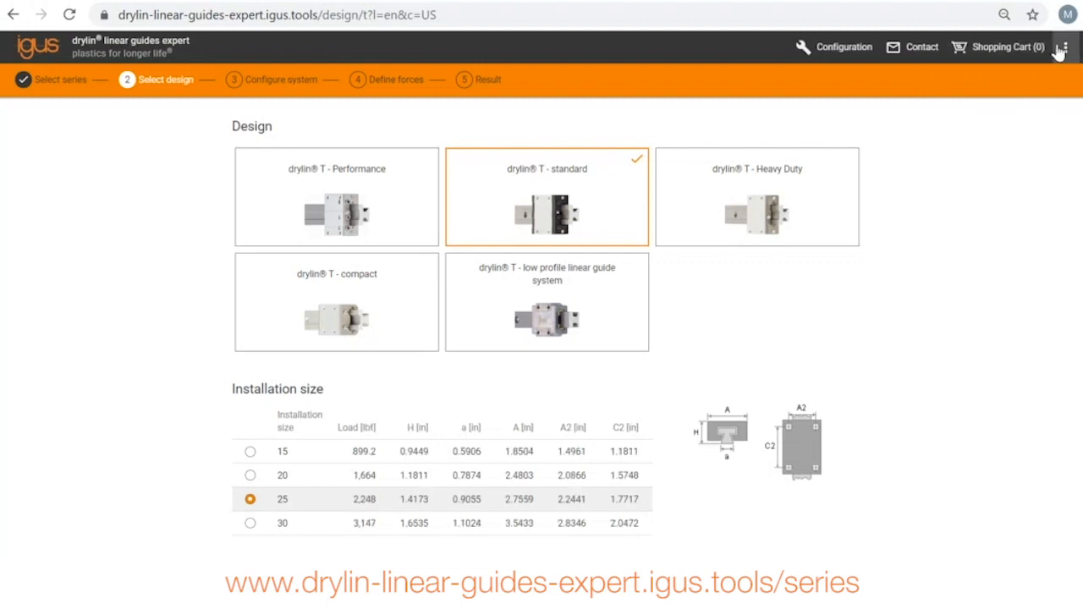
click(1062, 48)
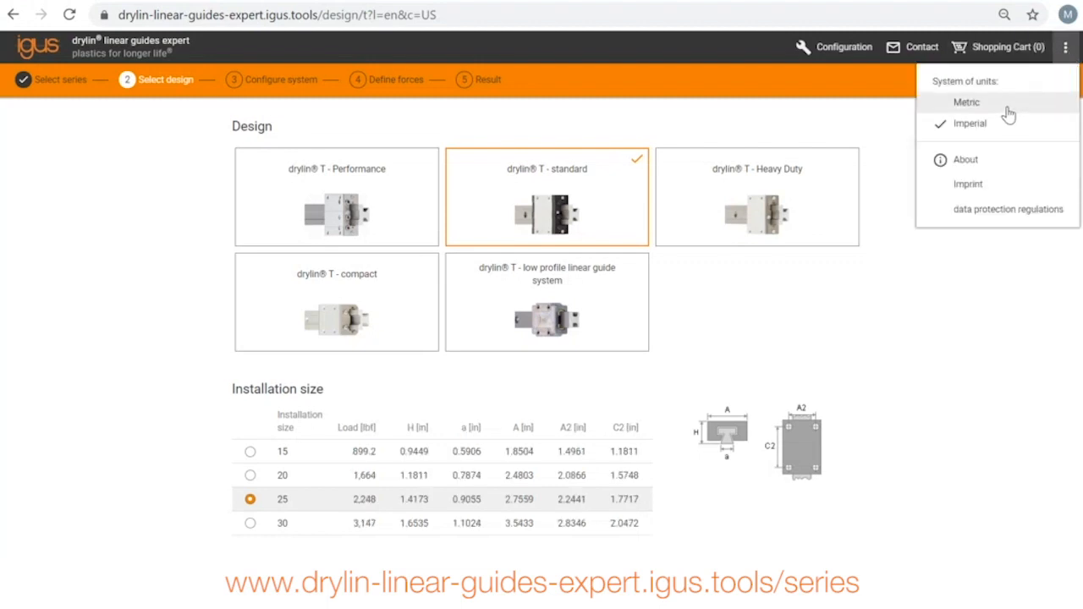
click(964, 102)
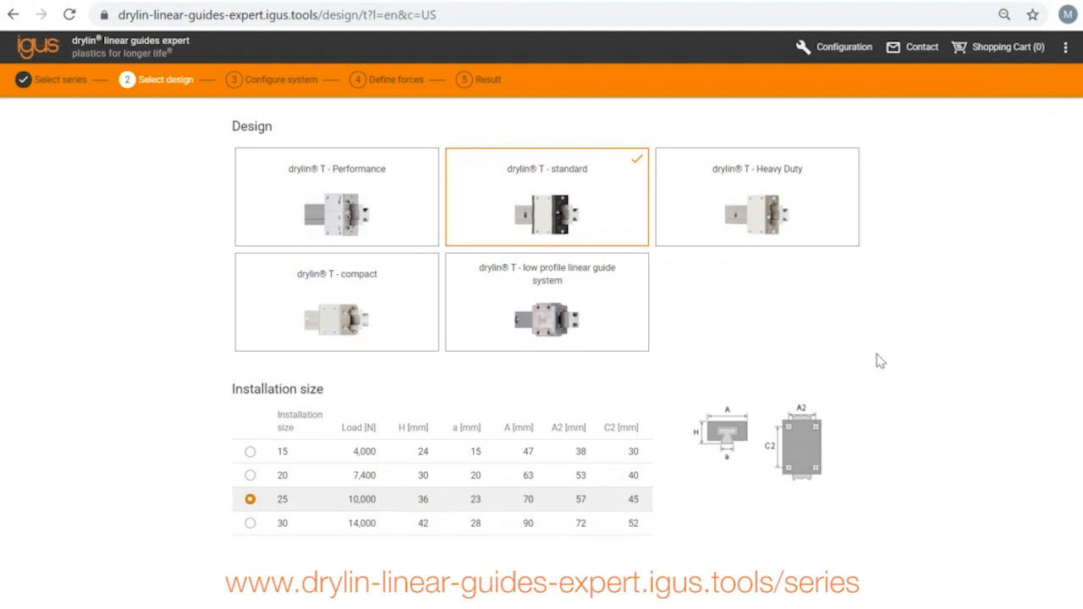
Step: Keep drylin T standard in size 25 and continue to system configuration
scroll(down, 3)
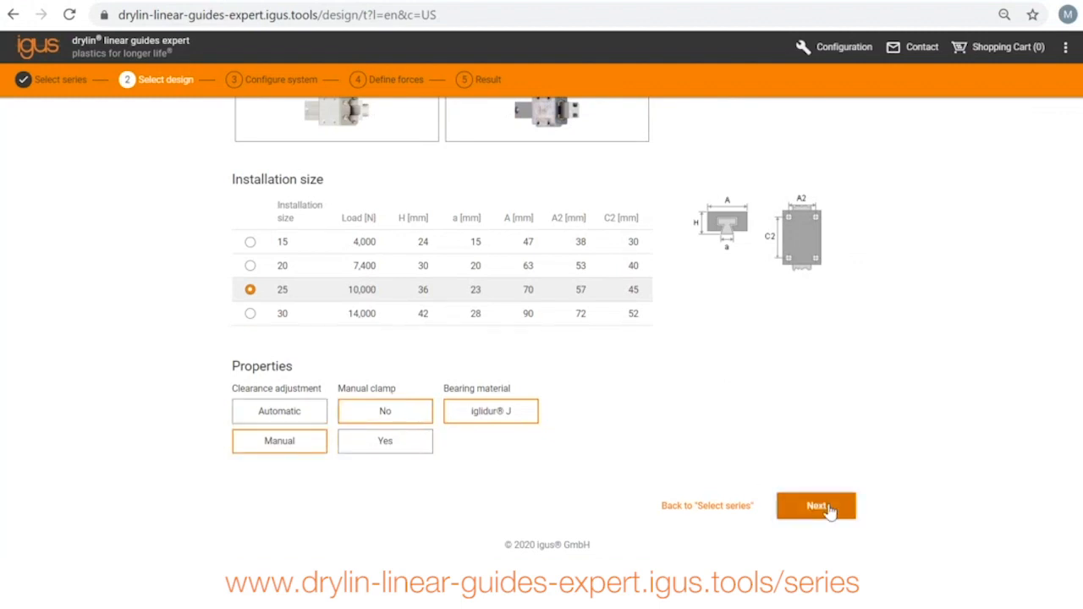
click(815, 506)
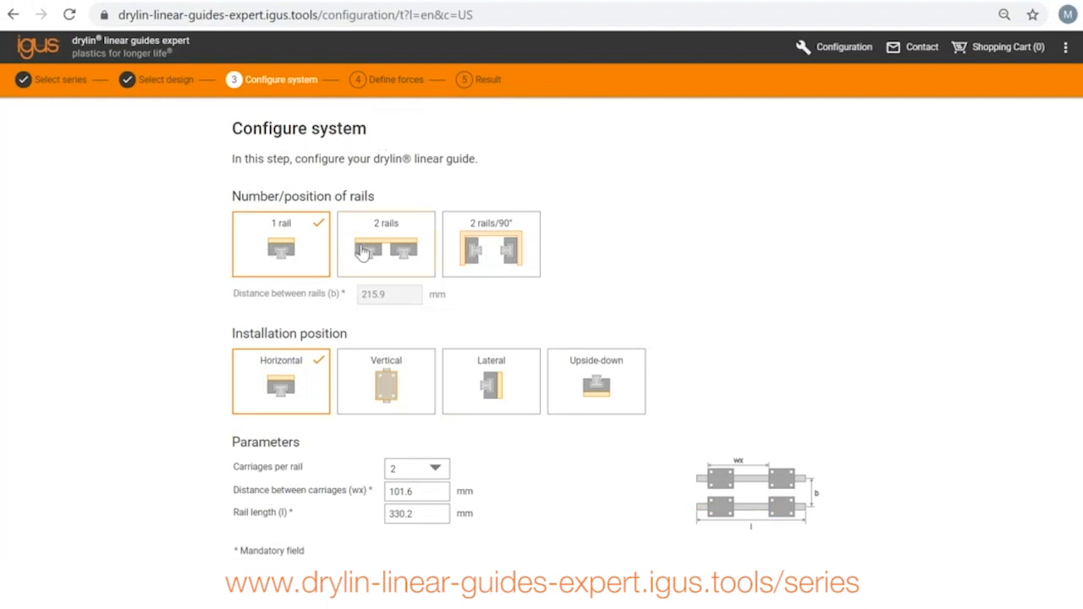
Step: Configure 2 rails 250 mm apart, carriages 100 mm apart, rail length 500 mm
click(386, 243)
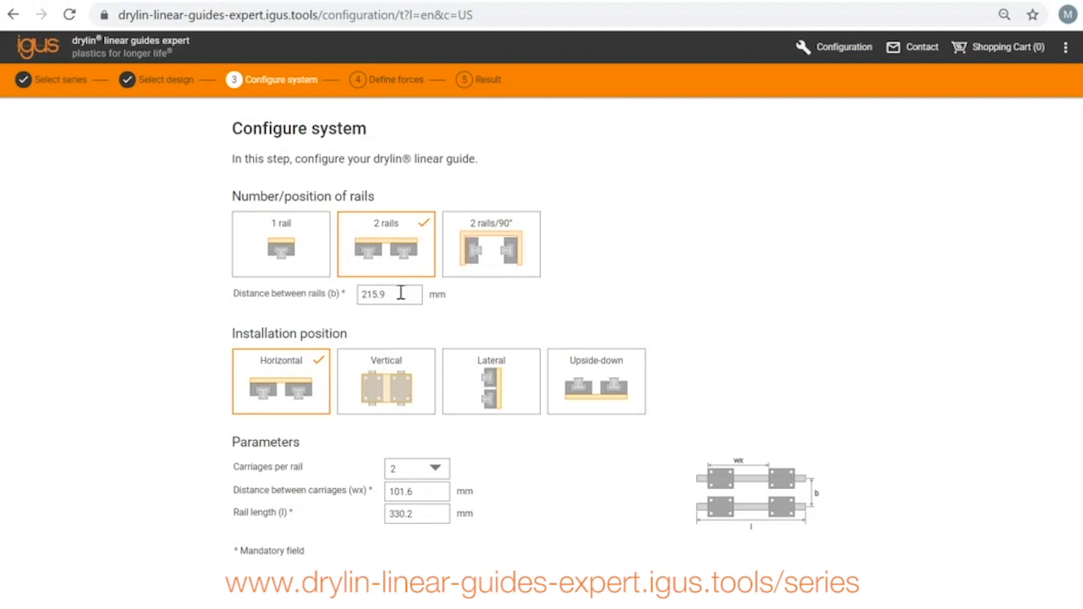
mouse_move(434, 318)
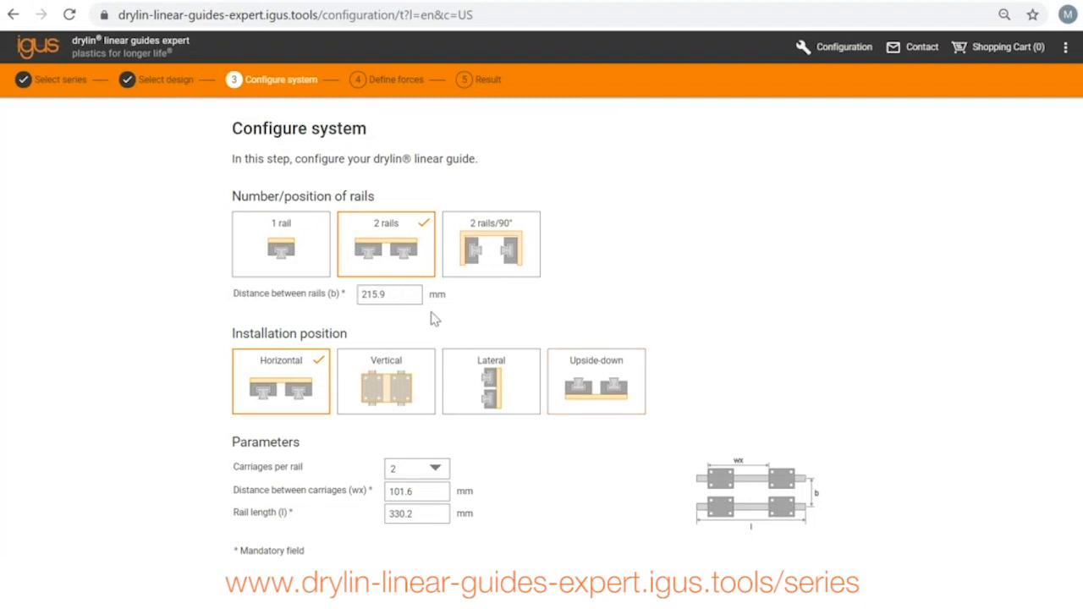
click(390, 294)
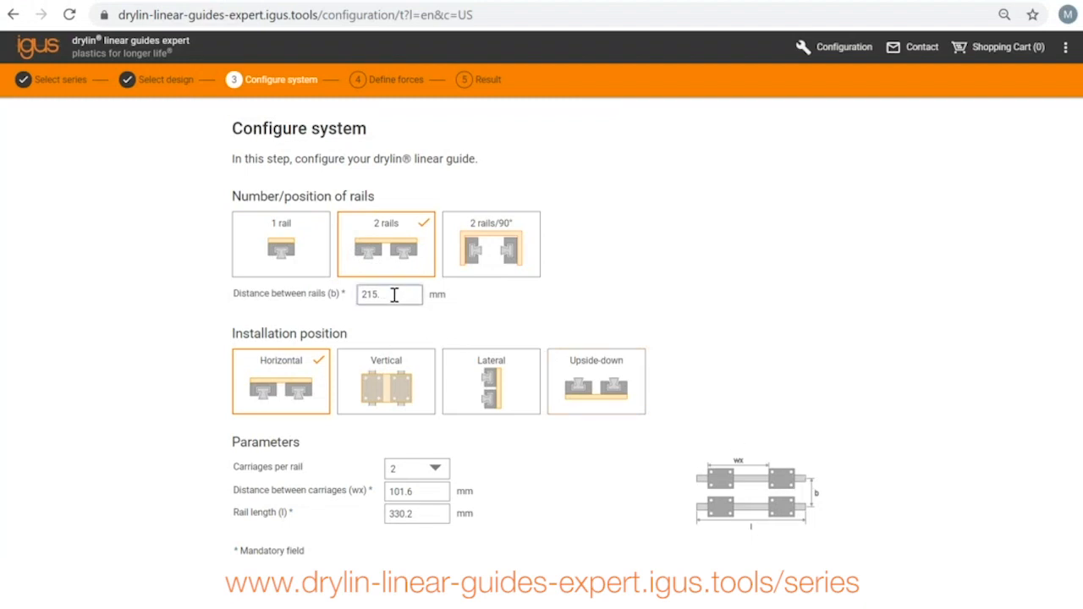
text(250)
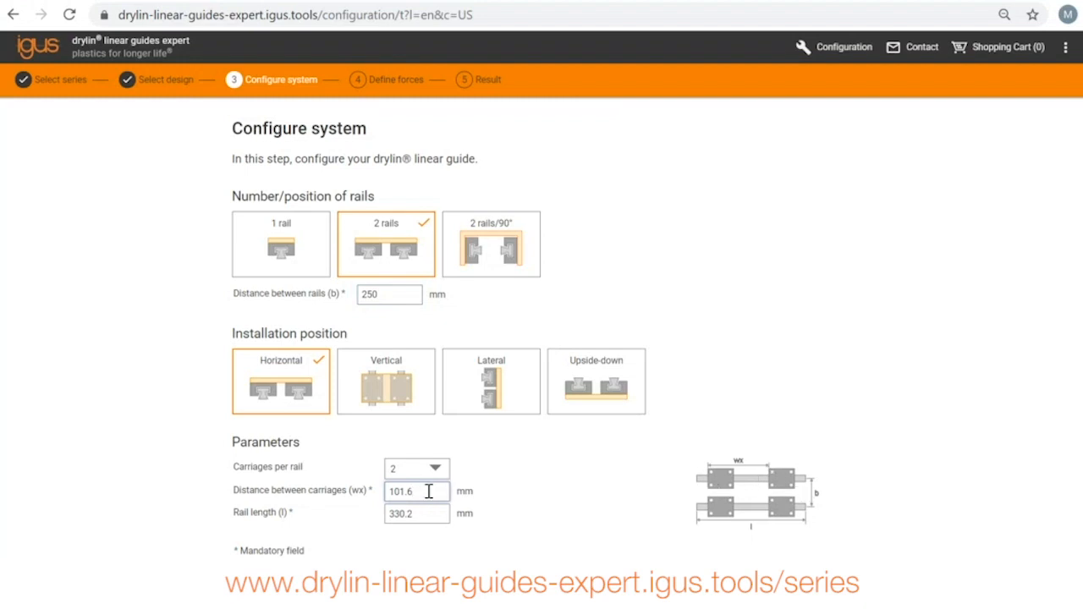
text(100)
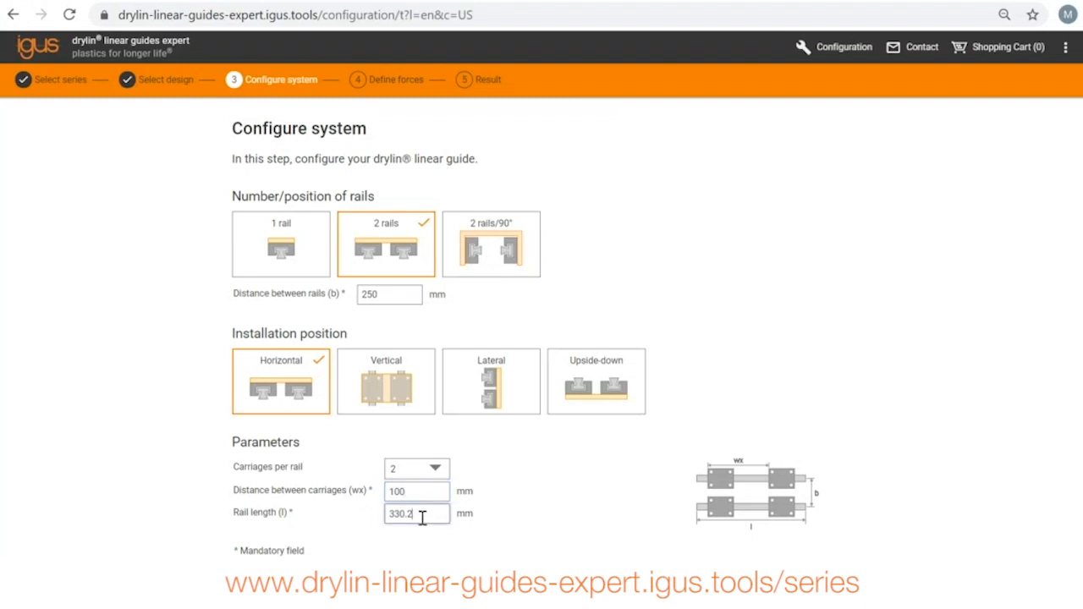
text(500)
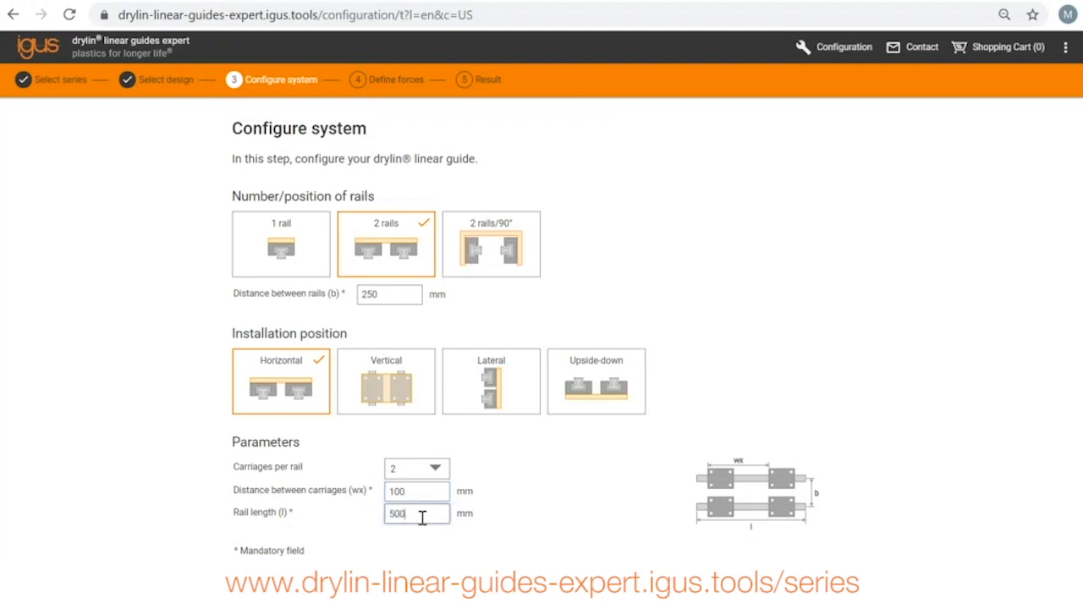
Step: Continue to the force definition step
scroll(down, 3)
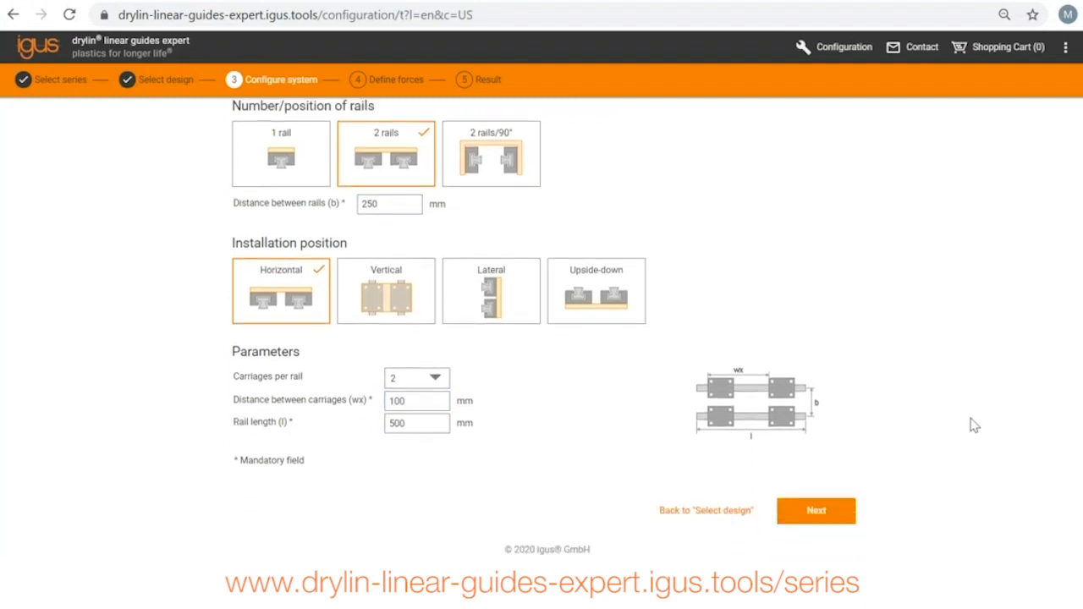
click(824, 509)
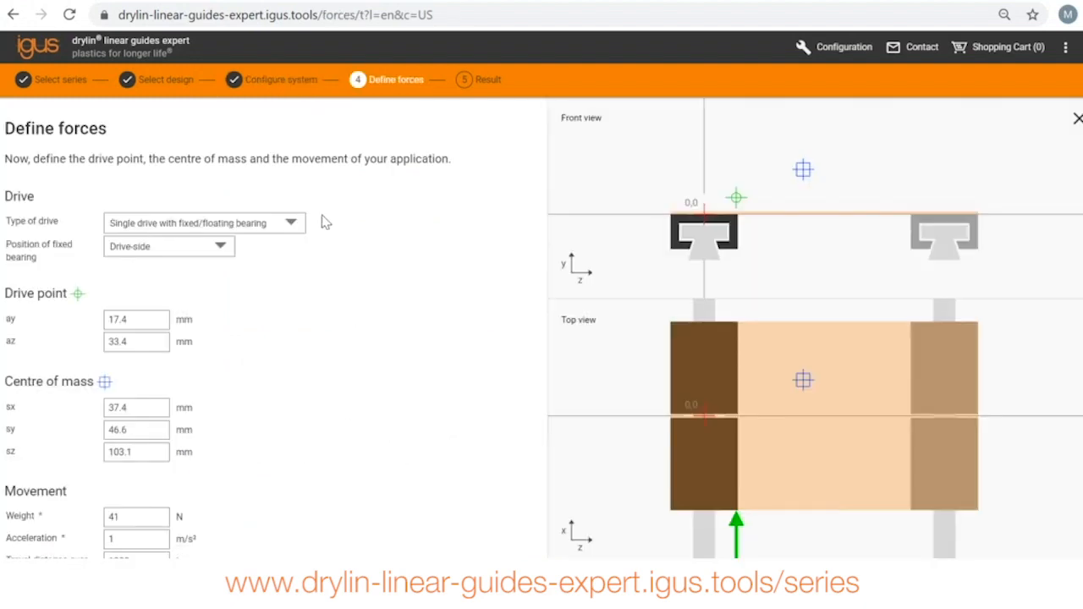
click(203, 223)
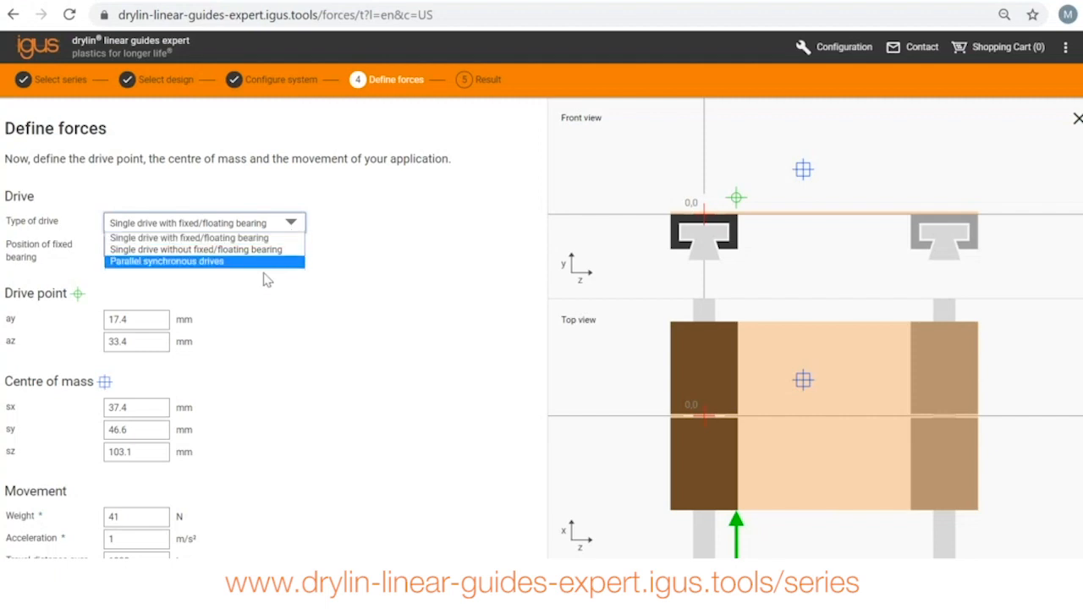
mouse_move(244, 269)
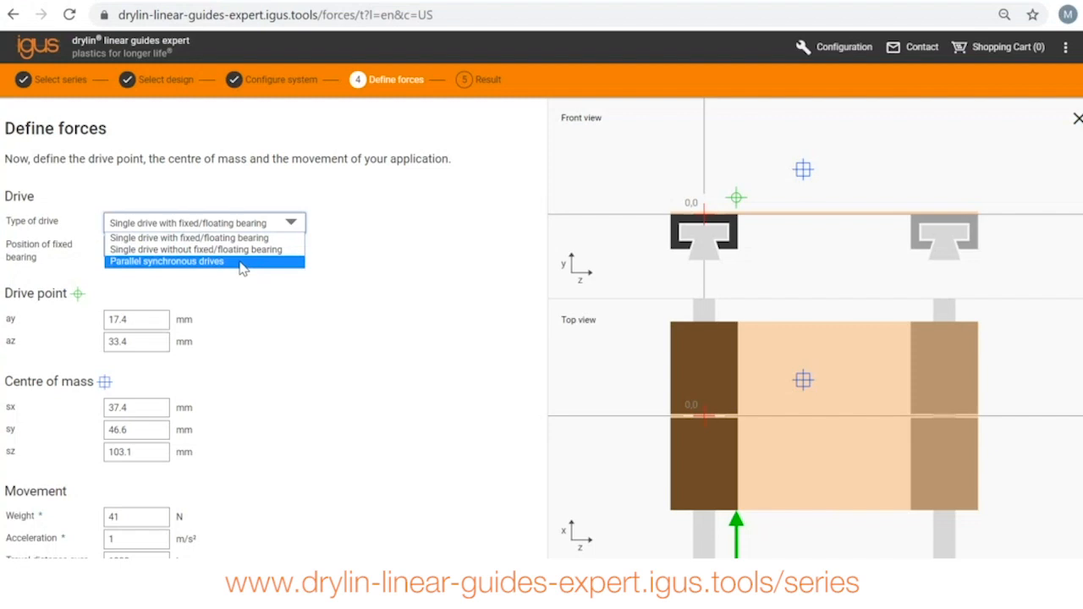
mouse_move(244, 250)
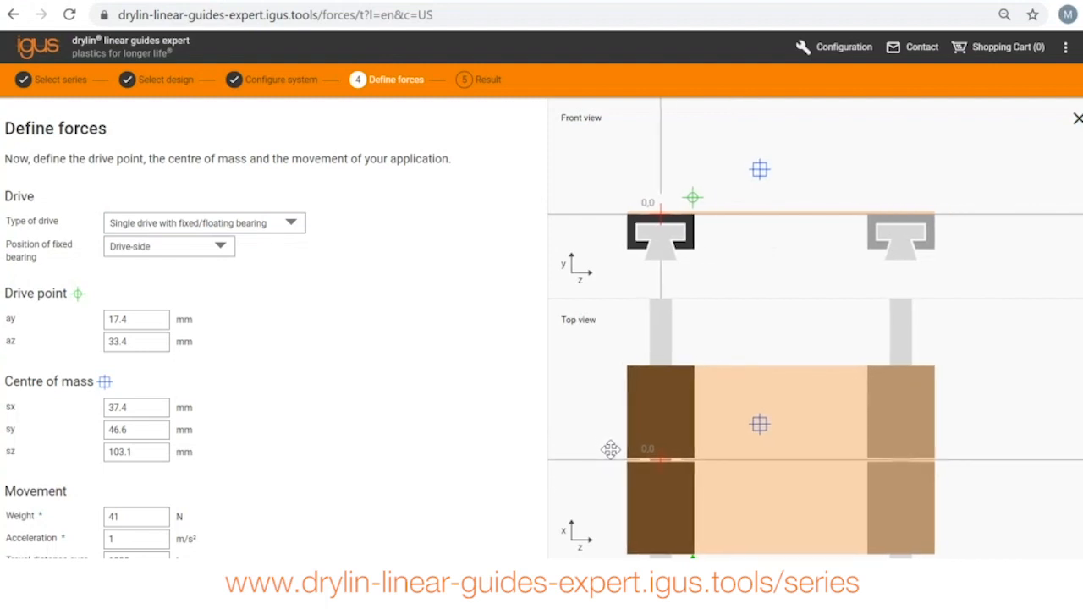
Step: Drag the drive-point marker in the front view closer to the rail
scroll(down, 3)
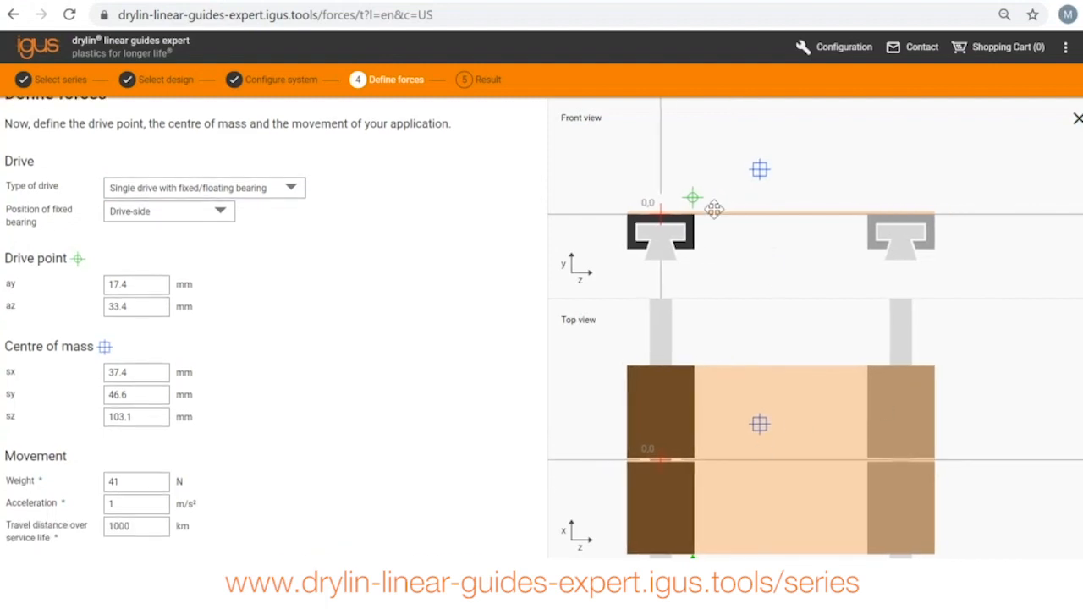
drag(692, 198, 709, 215)
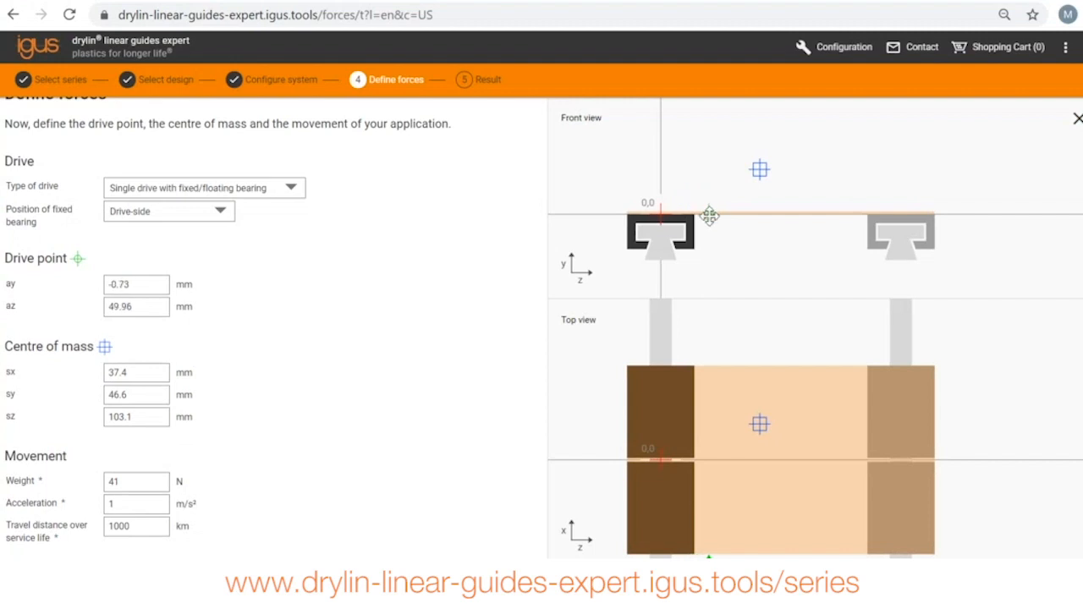
drag(709, 217, 717, 237)
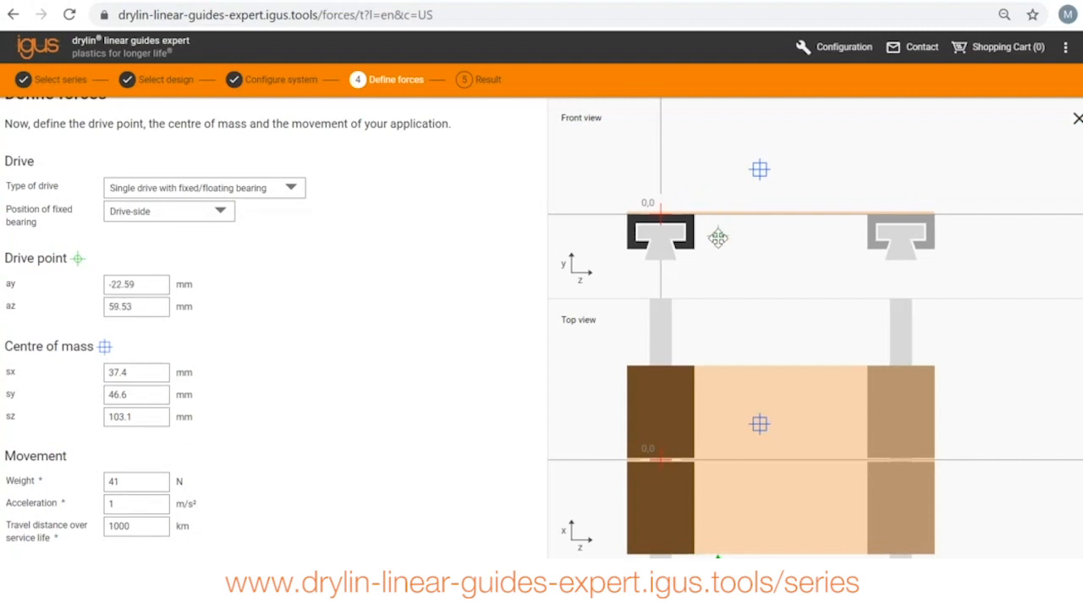
drag(717, 237, 714, 227)
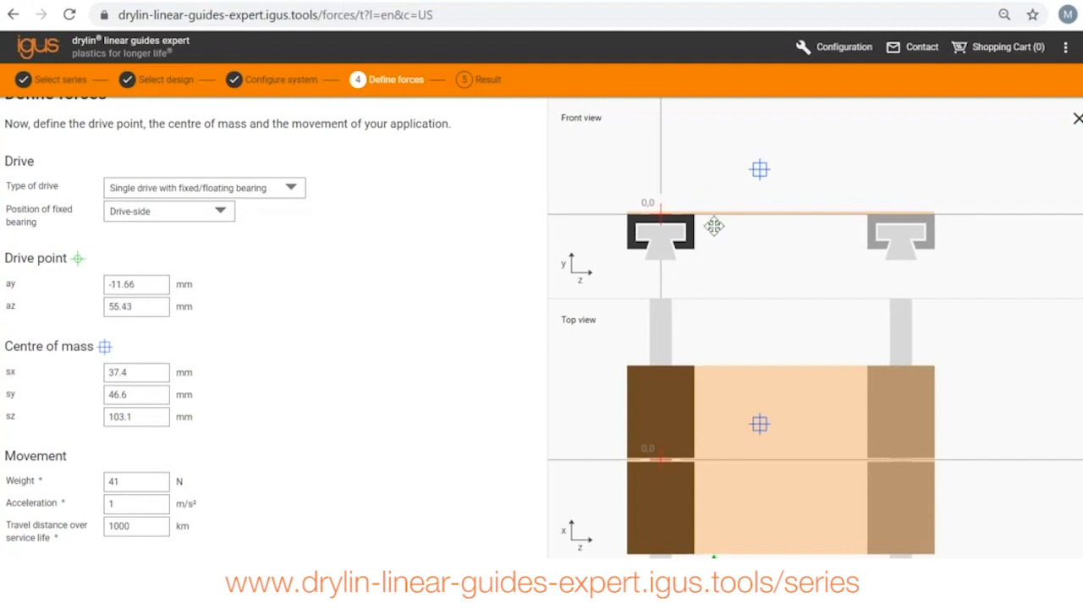
Step: Set the drive point to ay -10 mm and az 22 mm
click(136, 284)
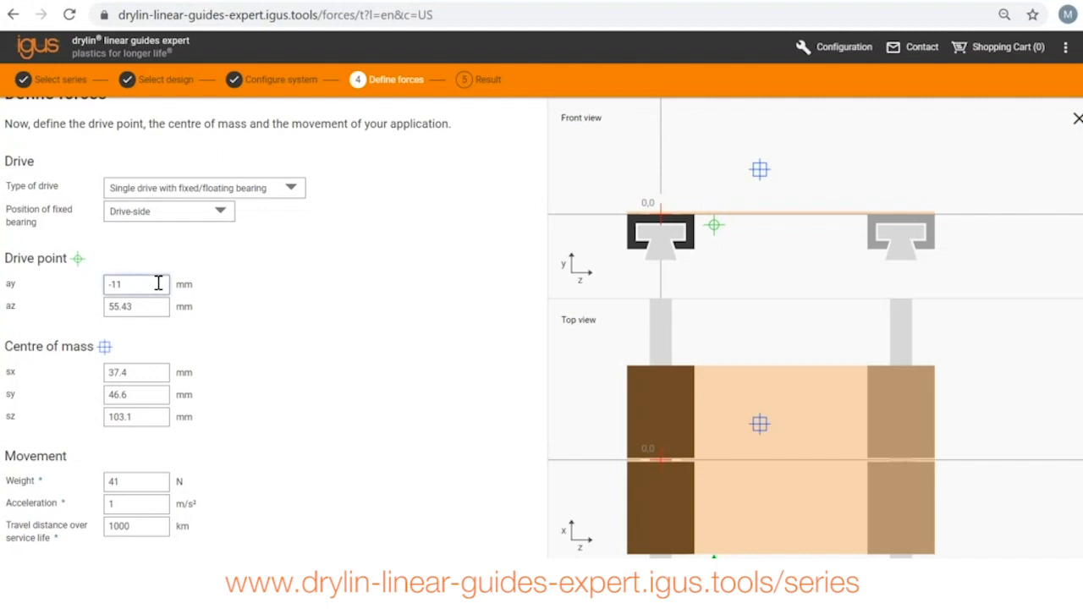
text(-1)
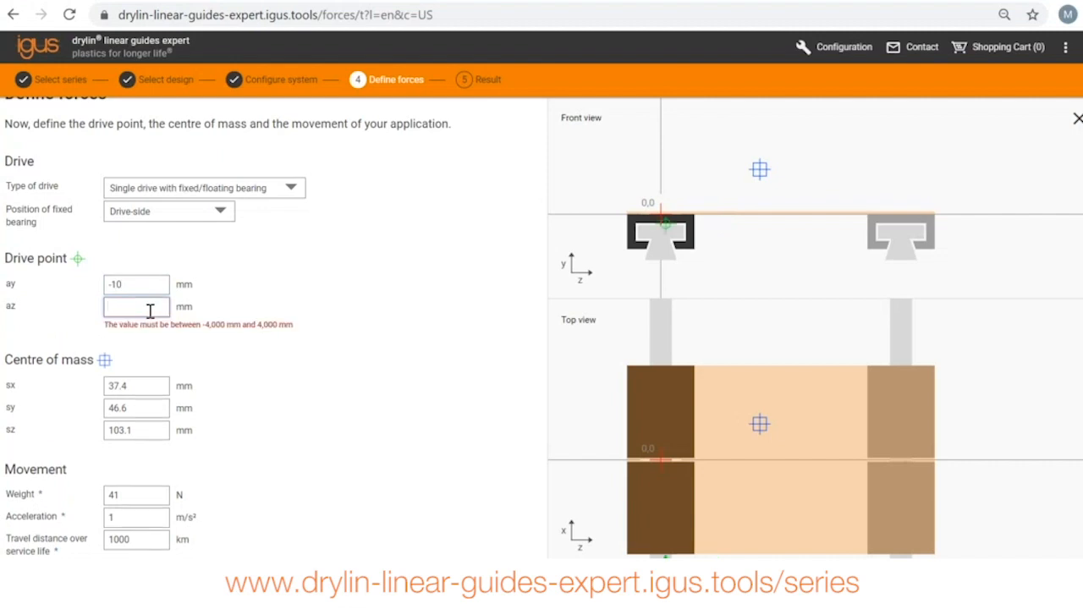
text(22)
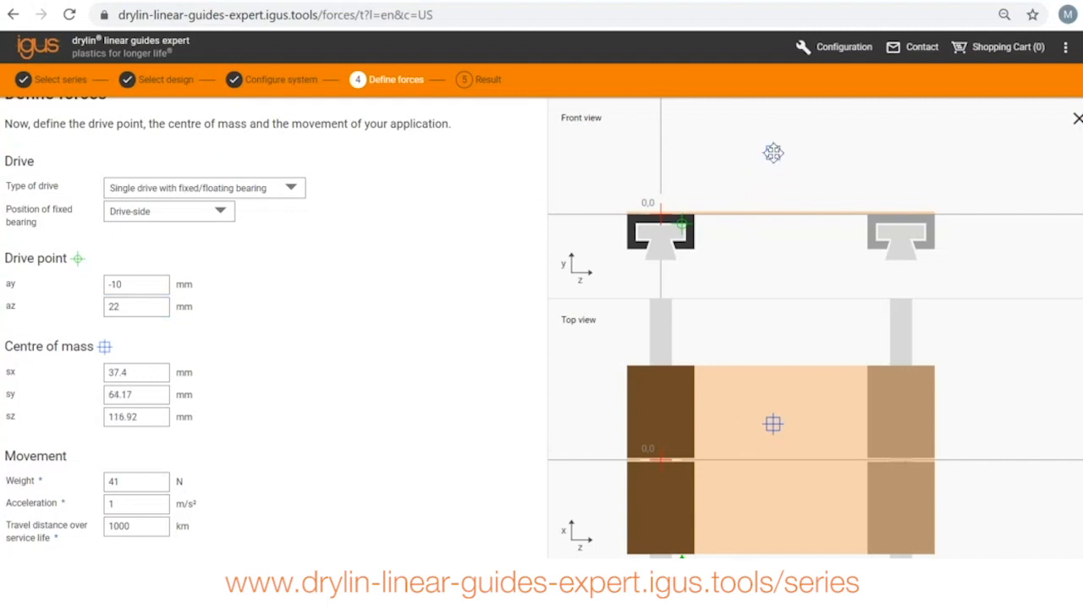
mouse_move(287, 457)
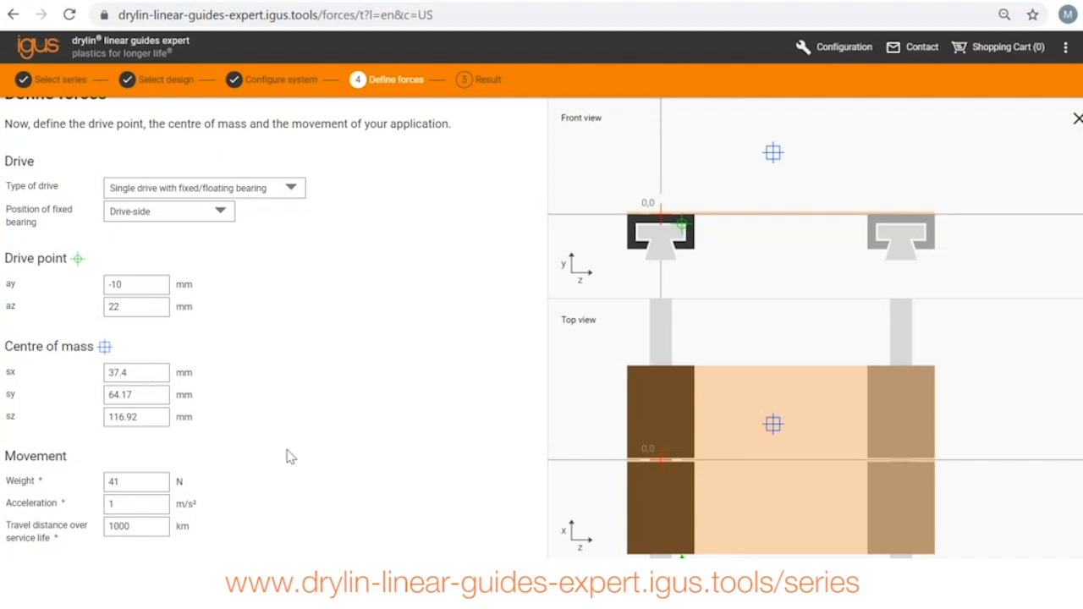
Step: Change the movement weight from 41 N to 44 N
scroll(down, 3)
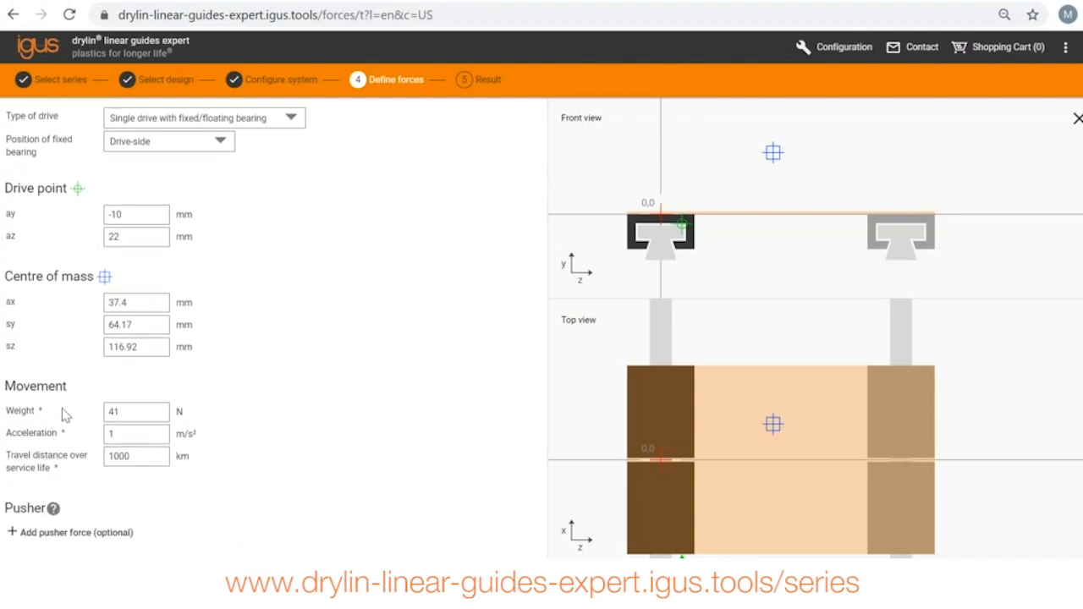
click(136, 413)
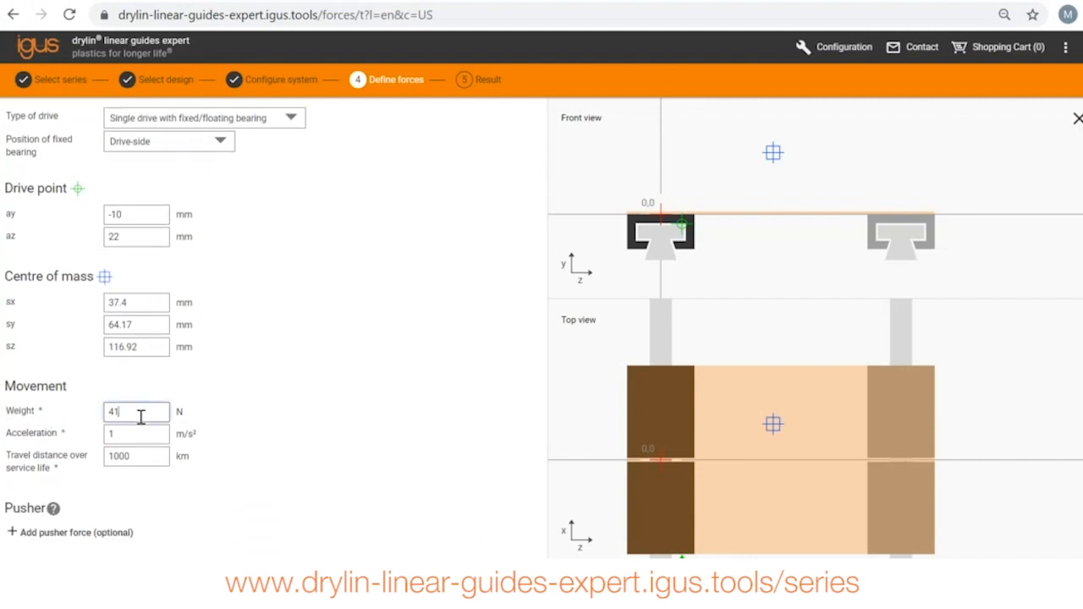
text(4)
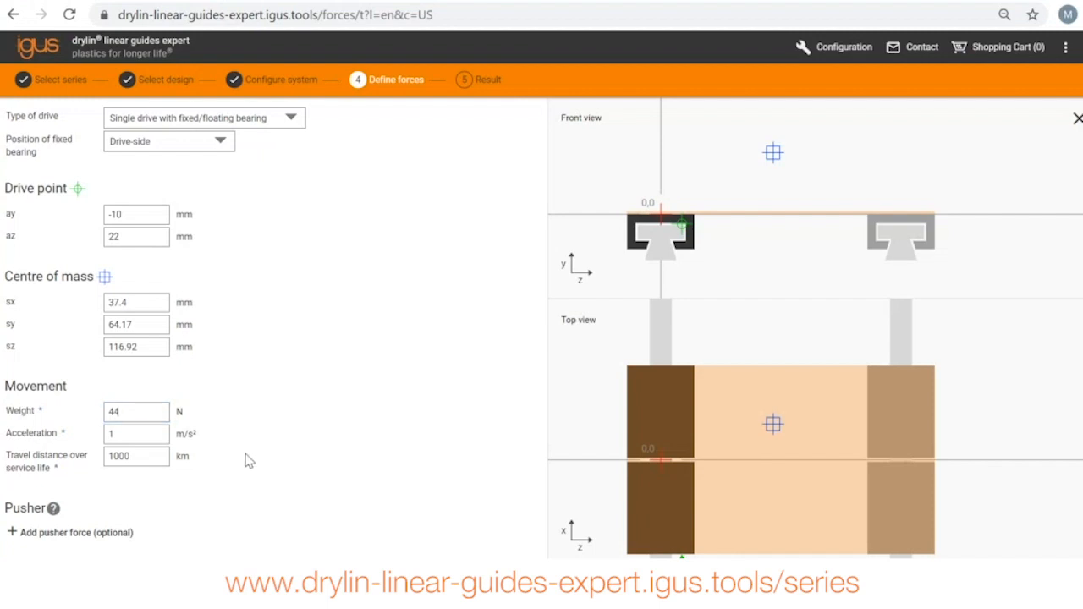
mouse_move(281, 498)
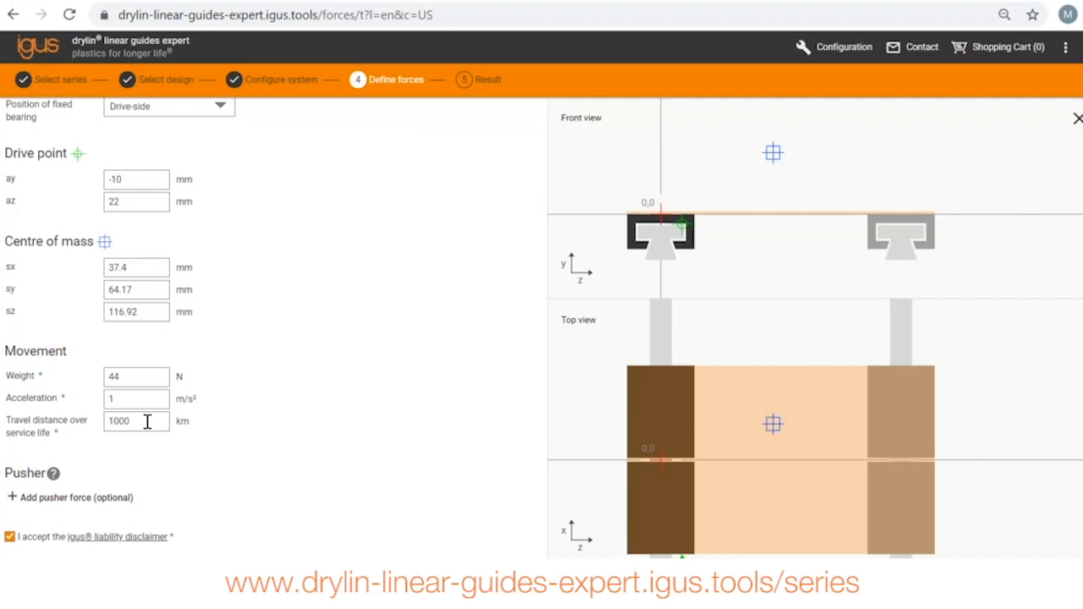
Step: Try a pusher force, remove it, accept the disclaimer and proceed to results
scroll(down, 3)
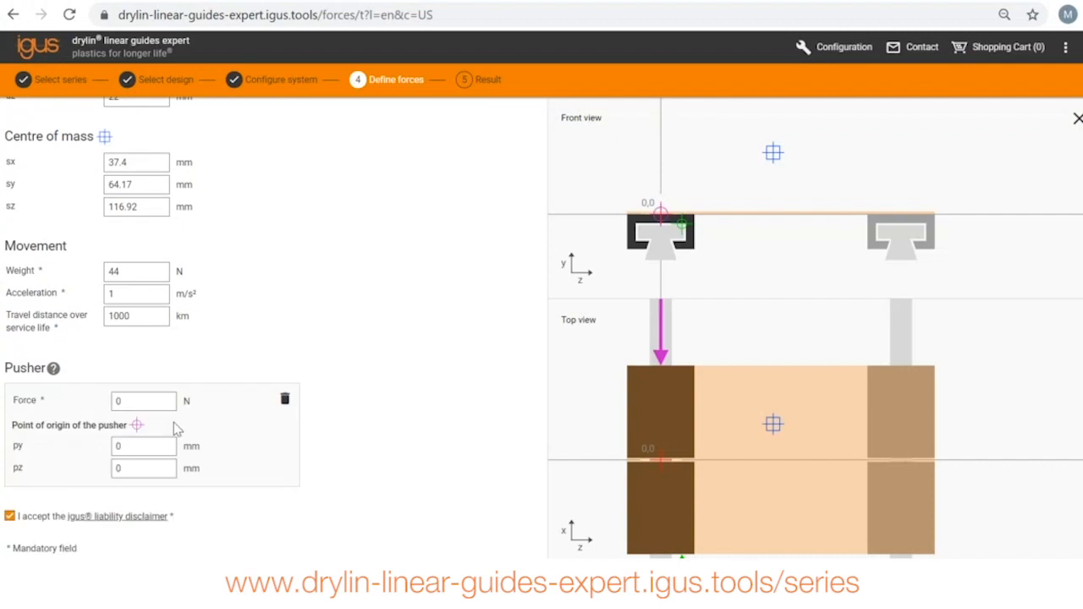
click(142, 401)
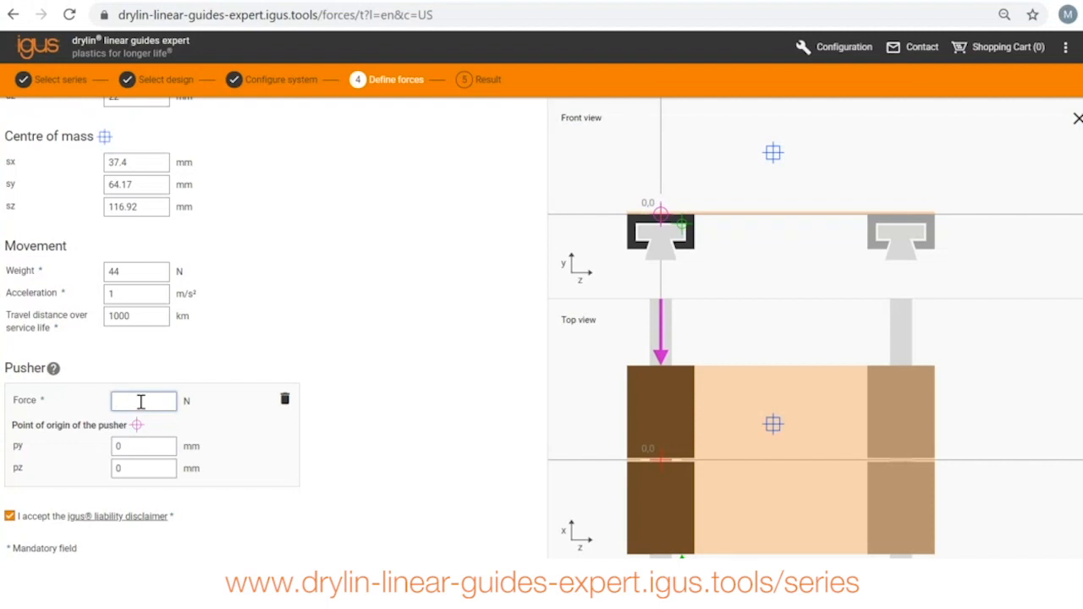
text(22)
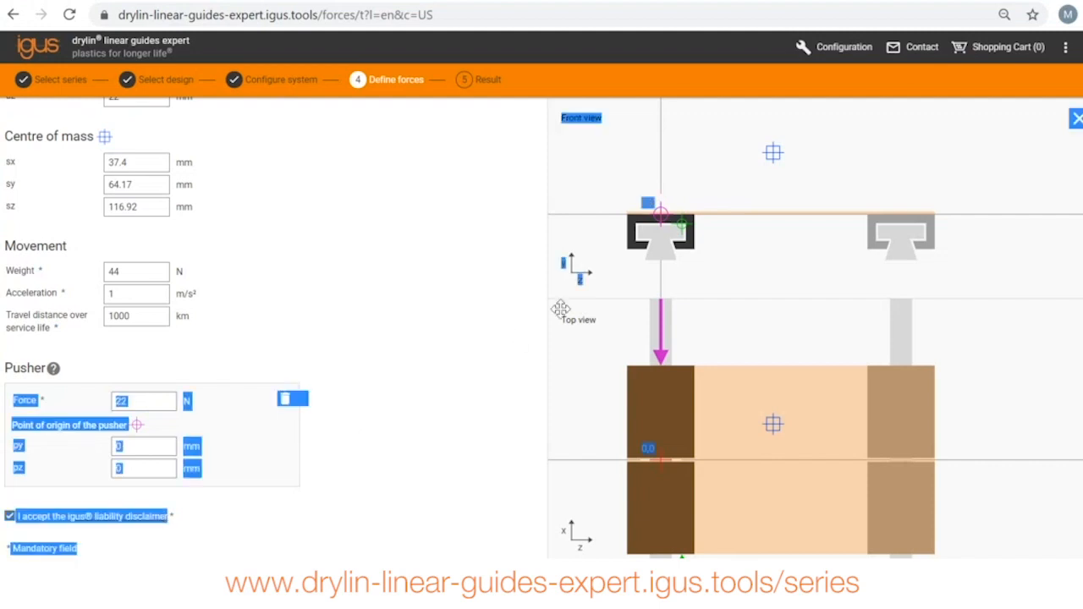
mouse_move(663, 305)
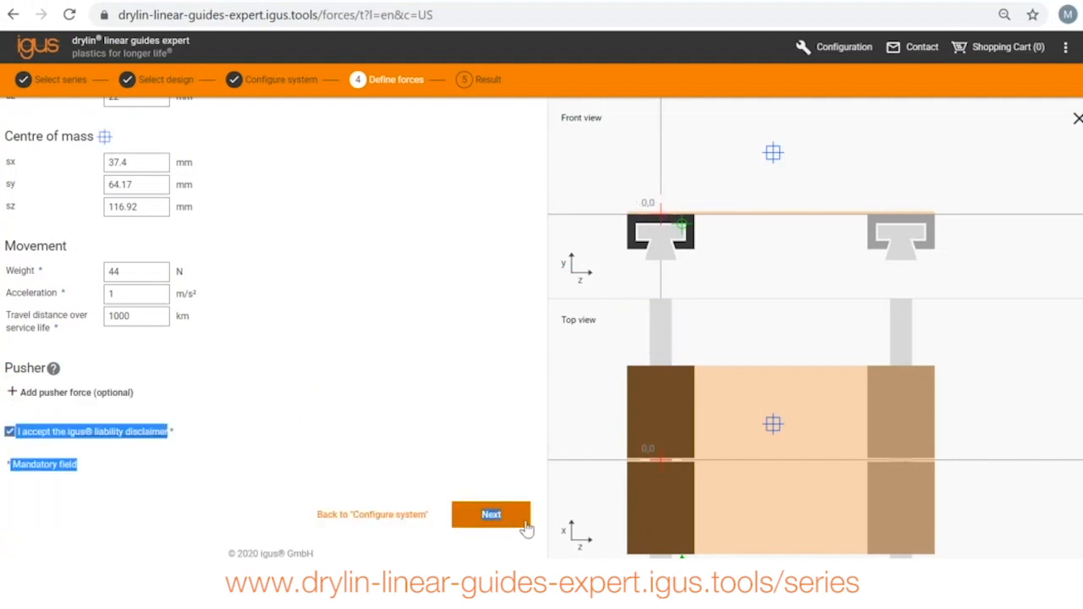
click(490, 515)
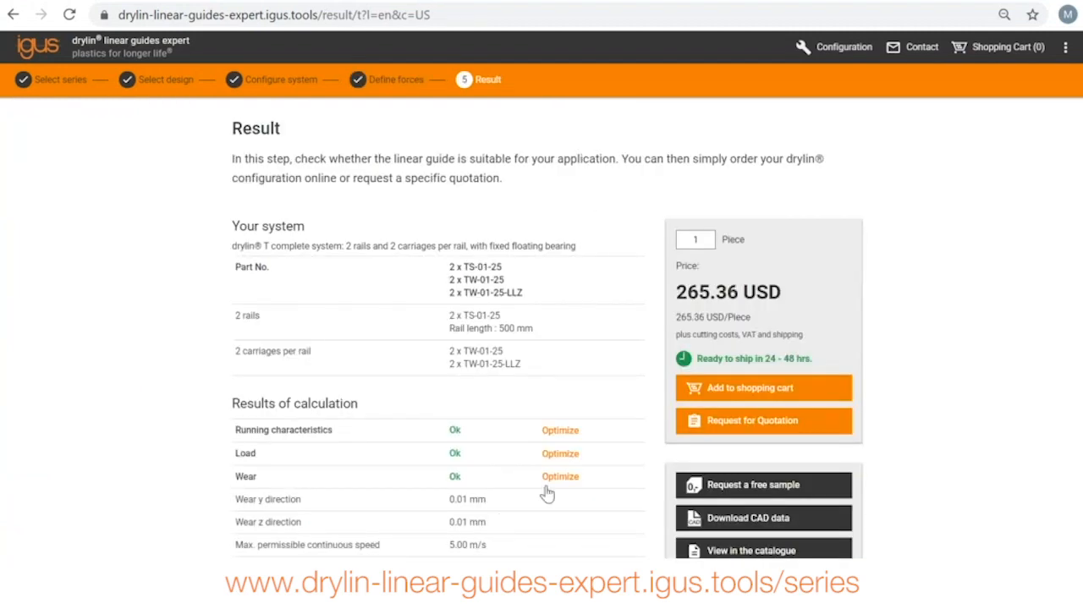
Step: Review the 44 N results, all Ok, then return to Define forces
scroll(down, 3)
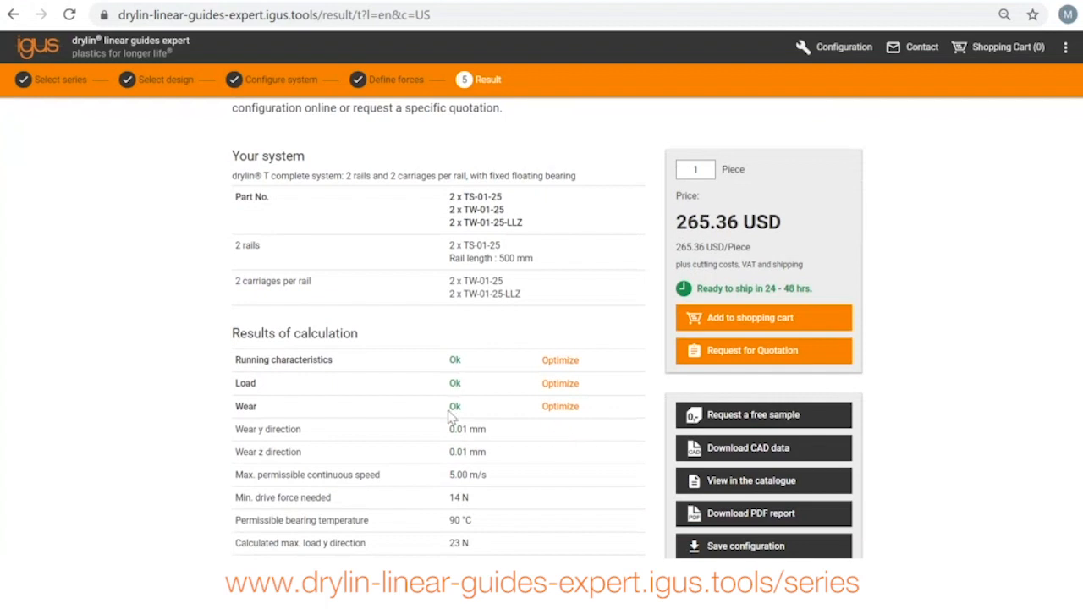
scroll(down, 3)
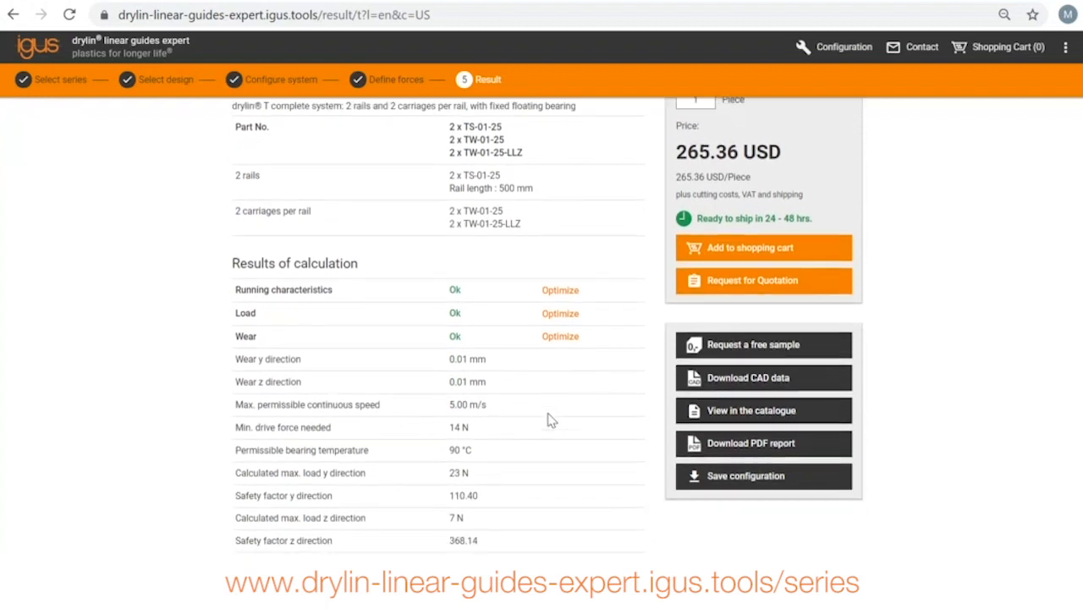
mouse_move(542, 413)
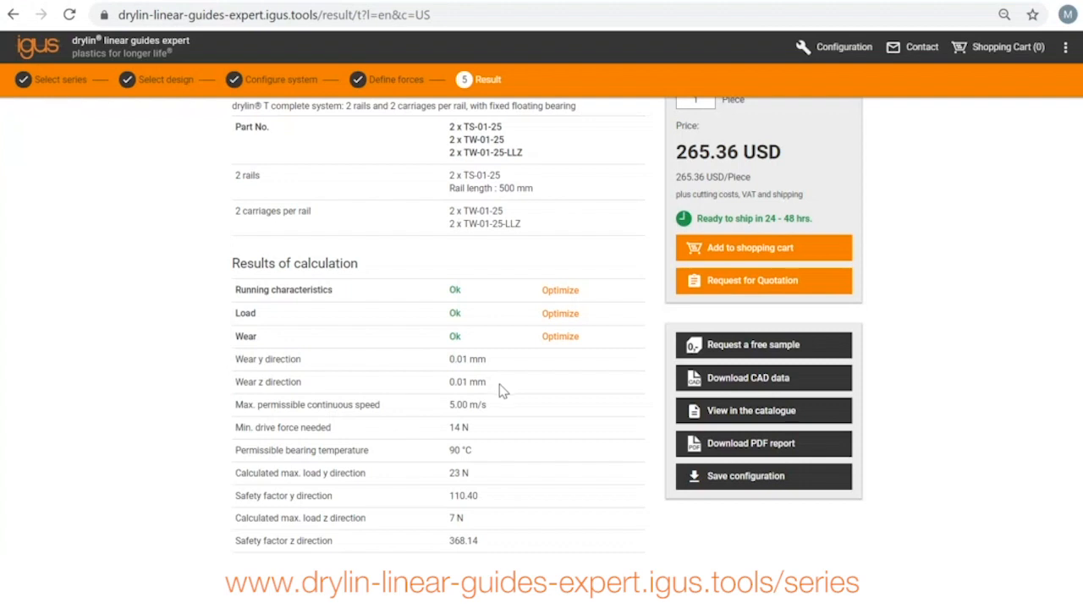
mouse_move(501, 416)
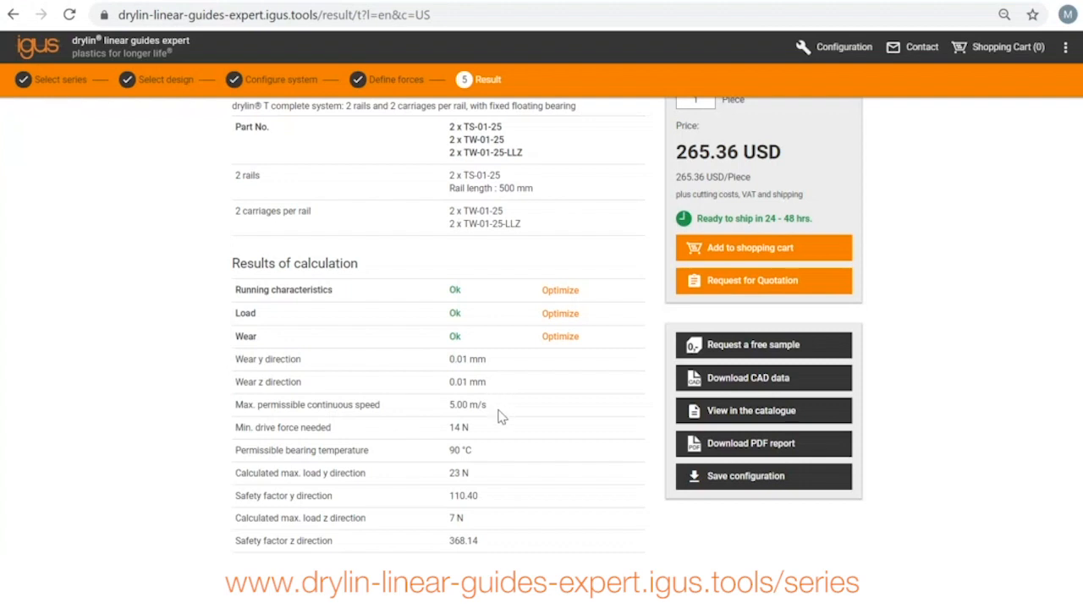
scroll(down, 3)
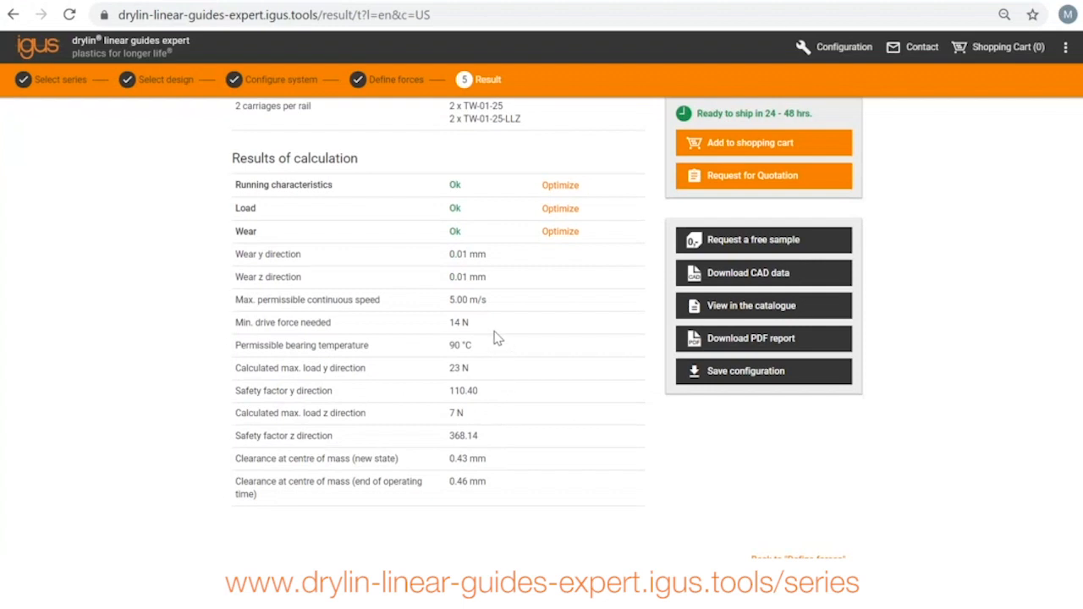
mouse_move(489, 419)
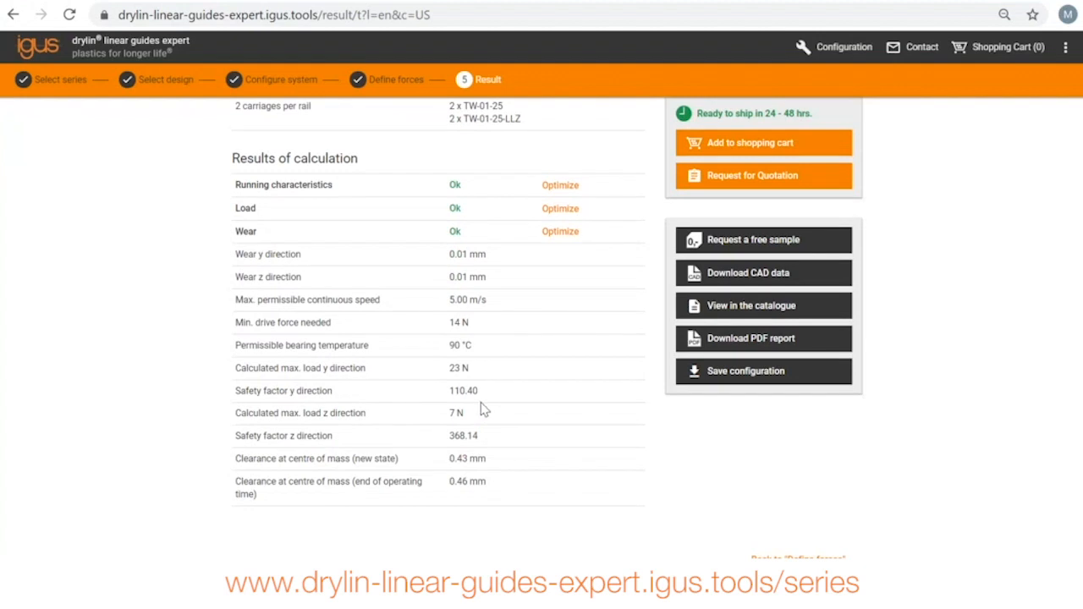
mouse_move(474, 398)
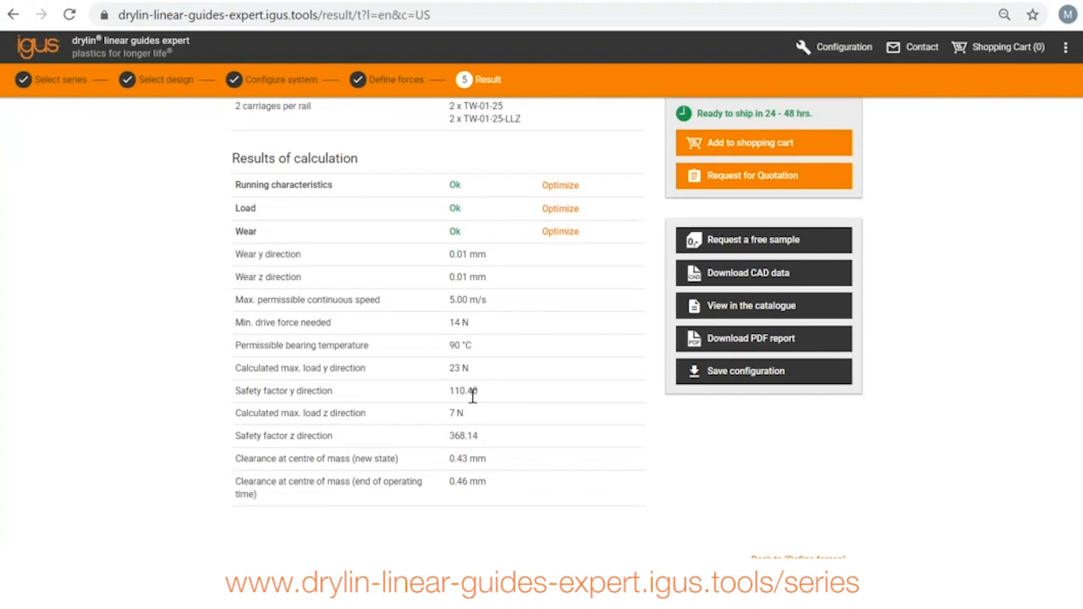
click(362, 79)
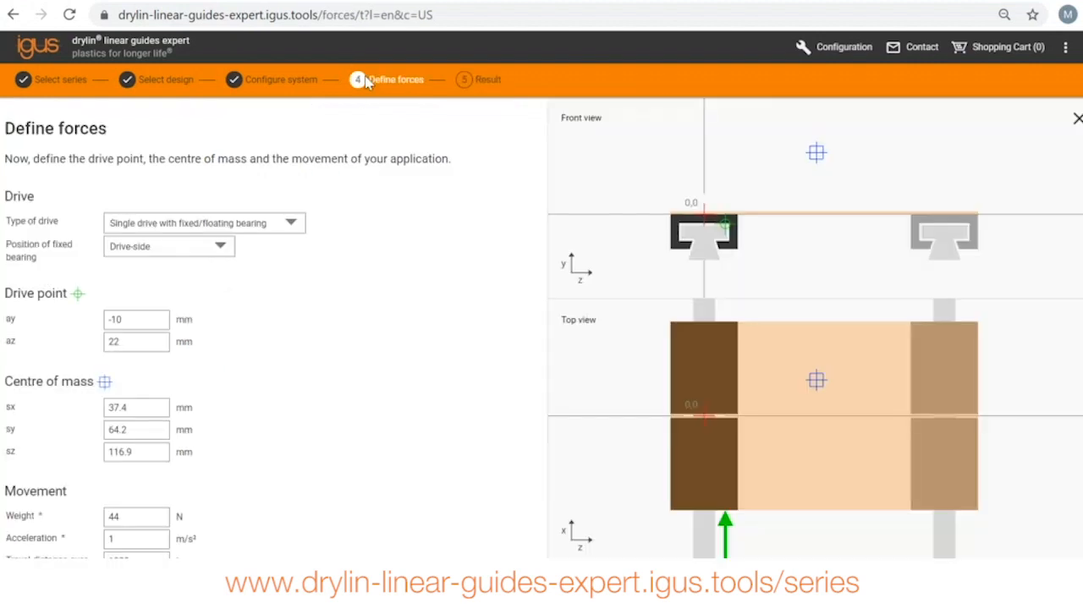
Step: Set the weight to 44444 N and calculate the results
scroll(down, 3)
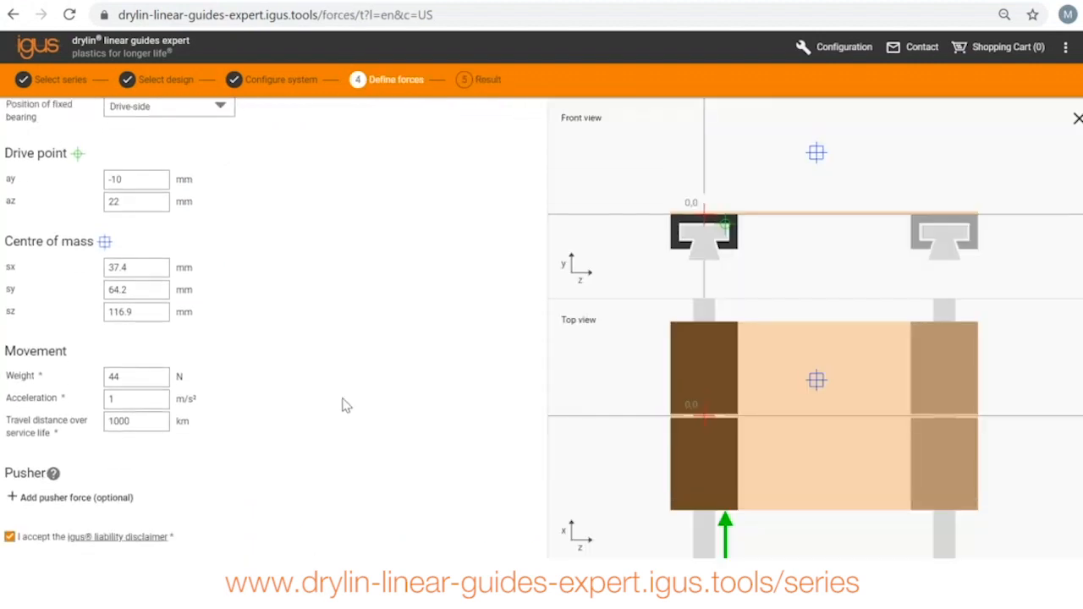
click(136, 375)
text(444)
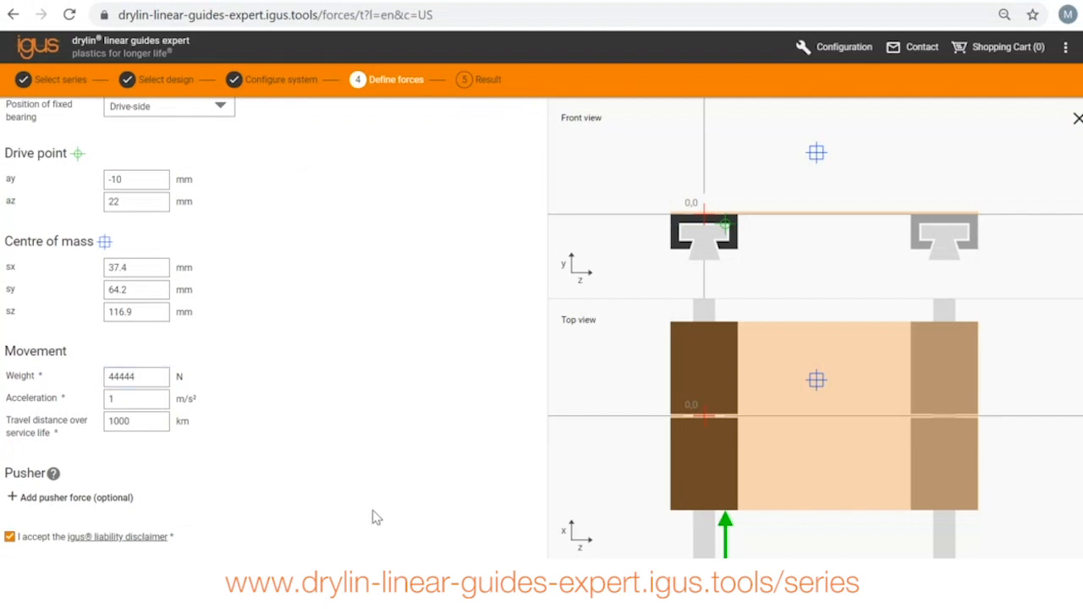
scroll(down, 3)
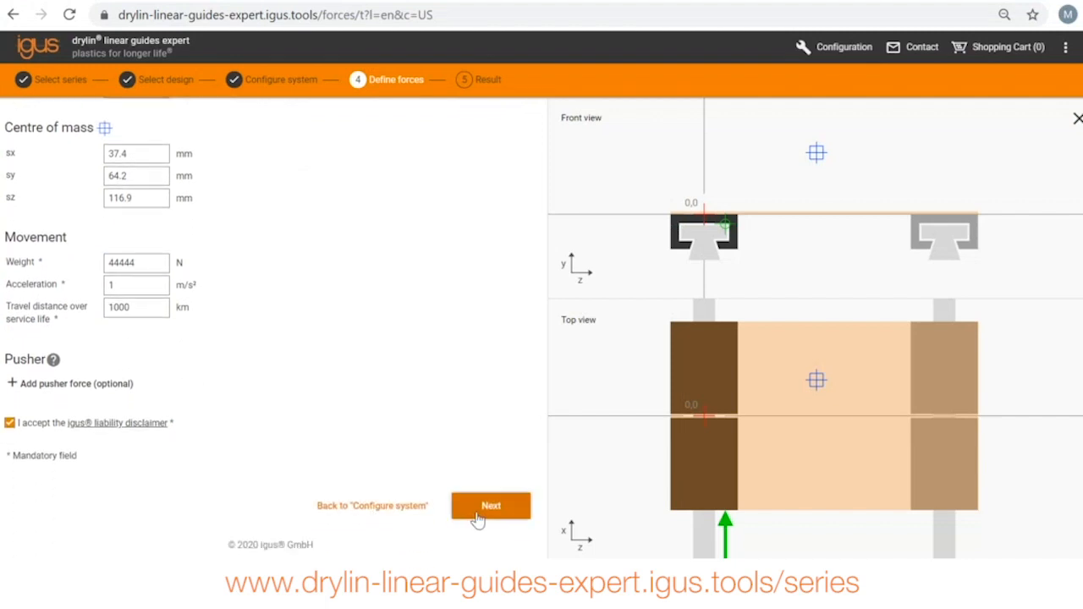
click(491, 504)
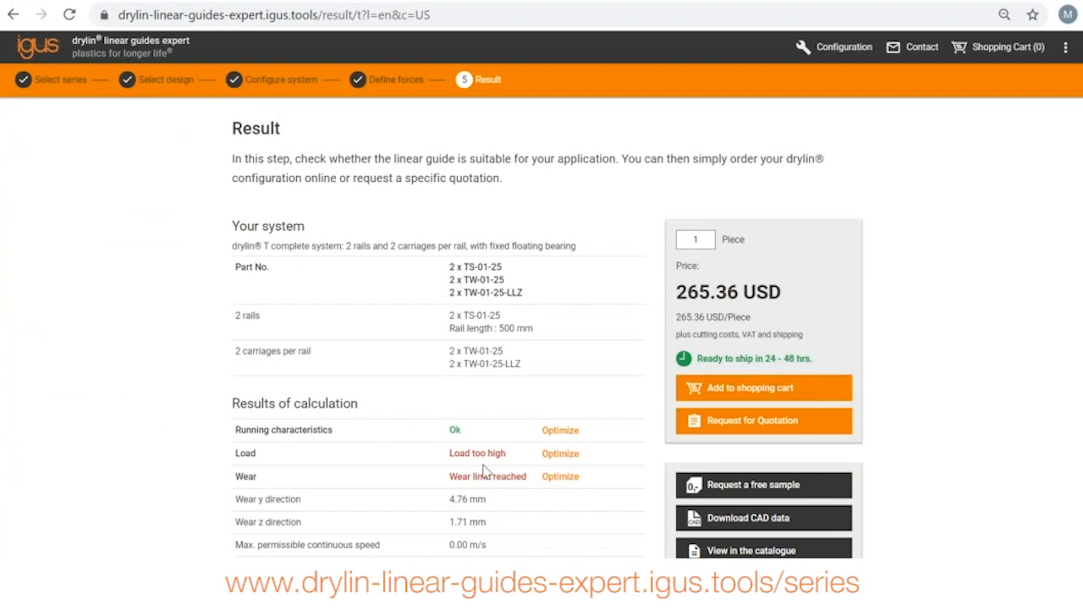
mouse_move(552, 457)
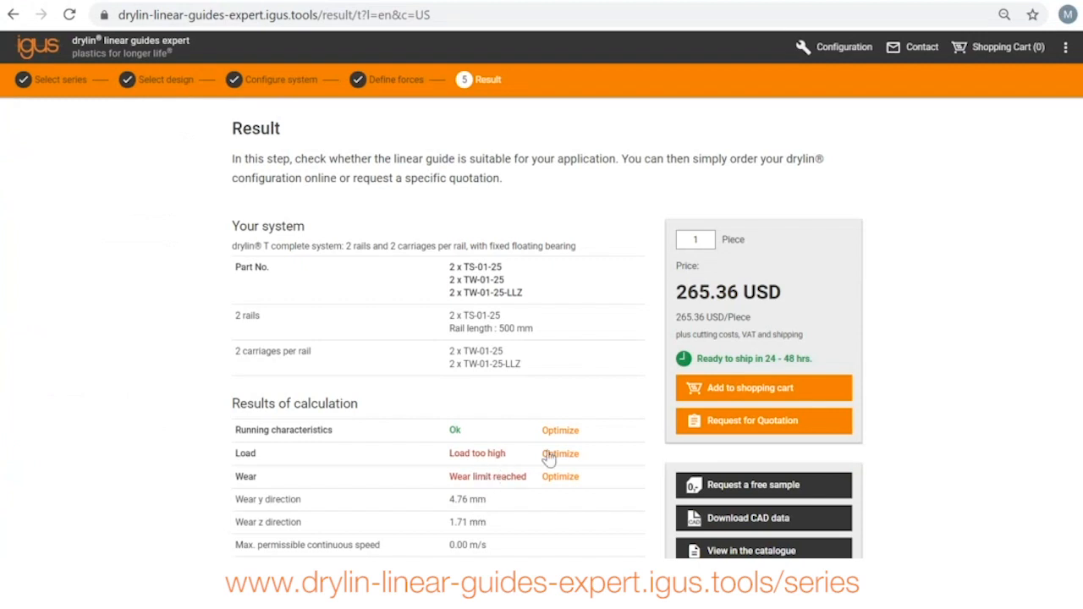
Step: View the Optimize suggestions for the excessive load, then return to Define forces
click(560, 453)
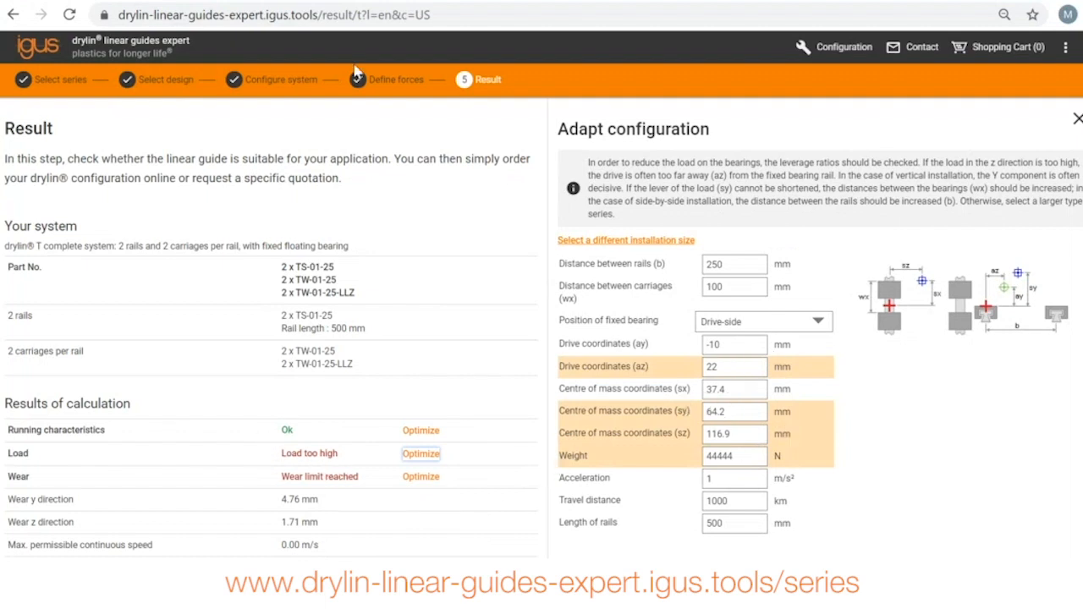
click(396, 80)
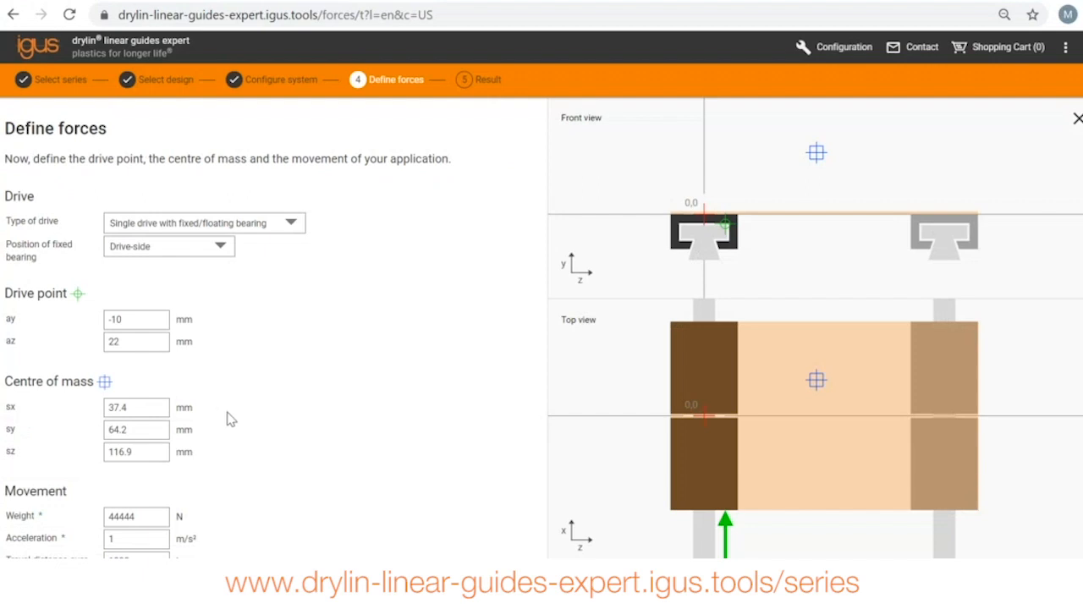
Step: Recalculate with the weight back at 44 N and review the all-Ok results
scroll(down, 3)
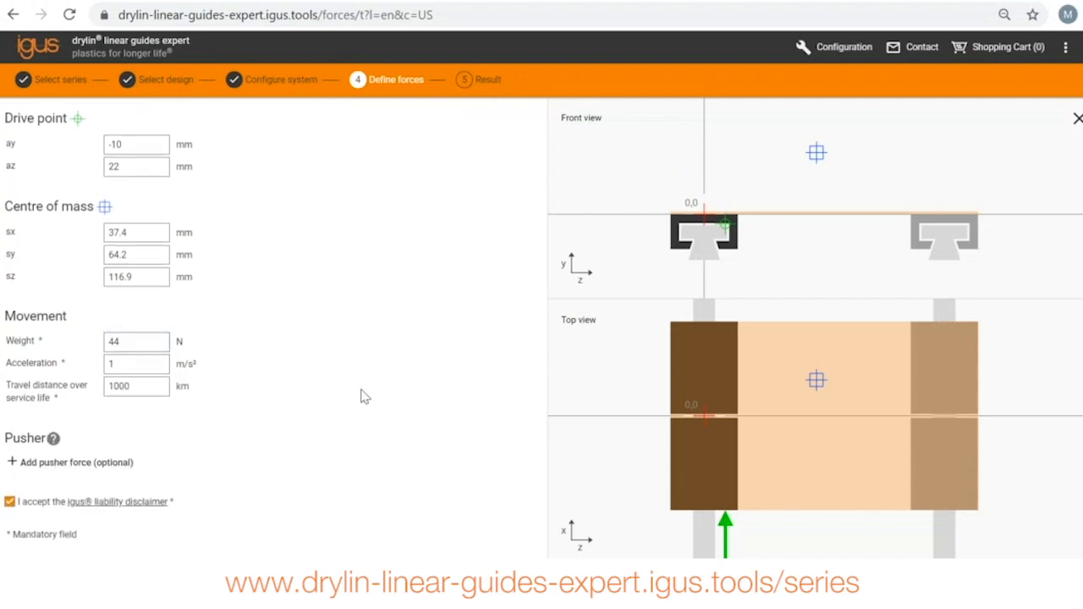
scroll(down, 3)
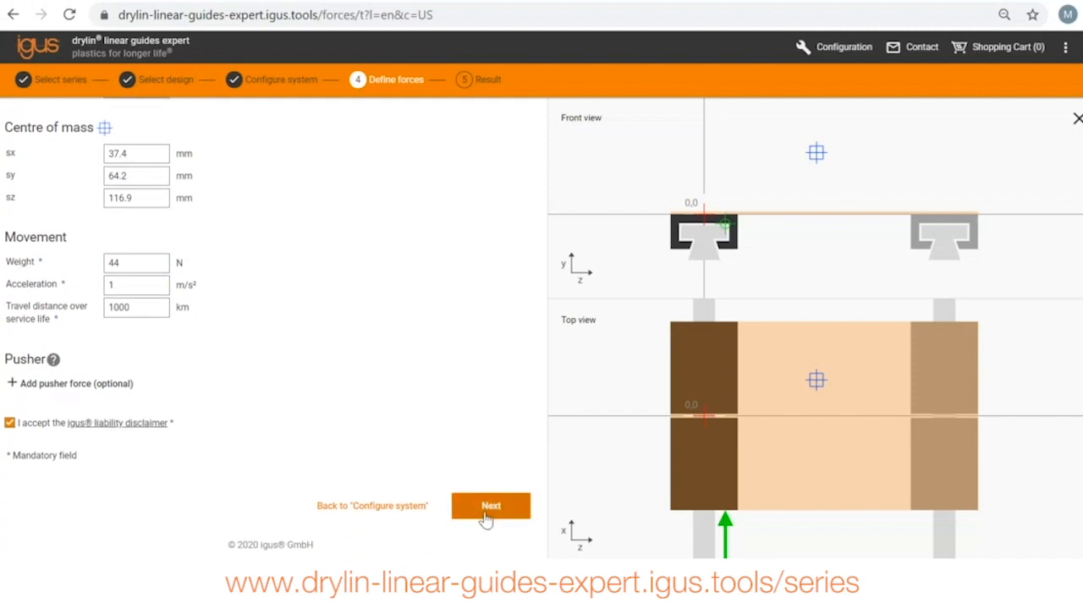
click(491, 504)
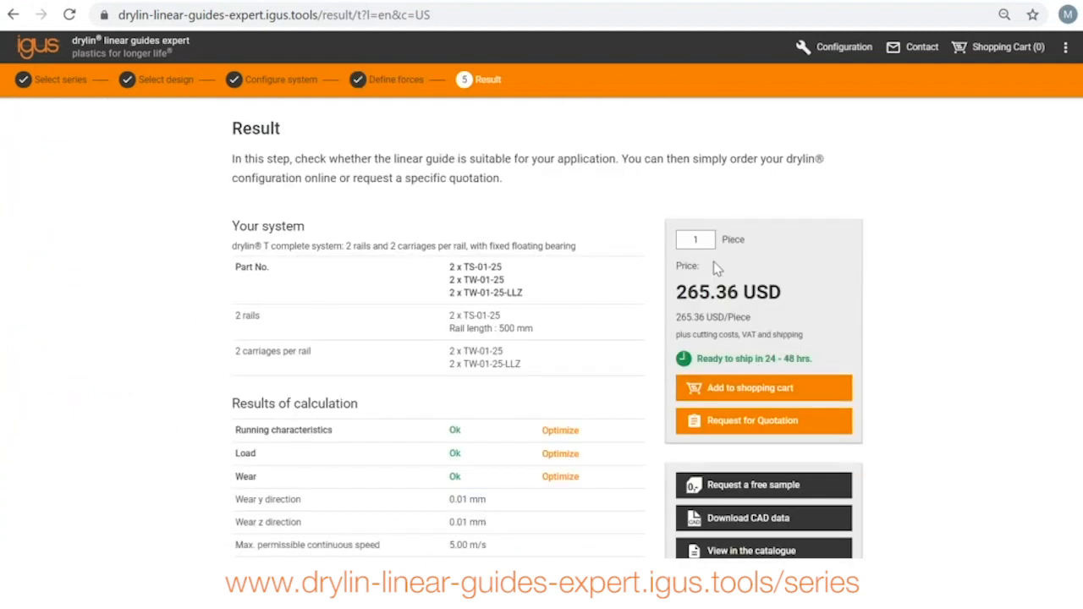
mouse_move(770, 356)
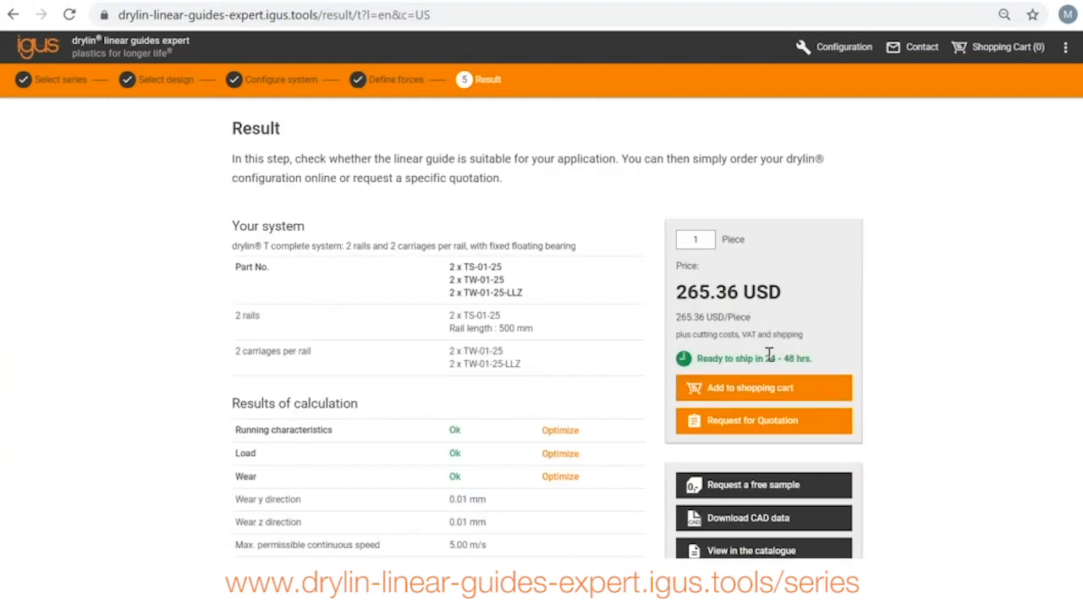
scroll(down, 3)
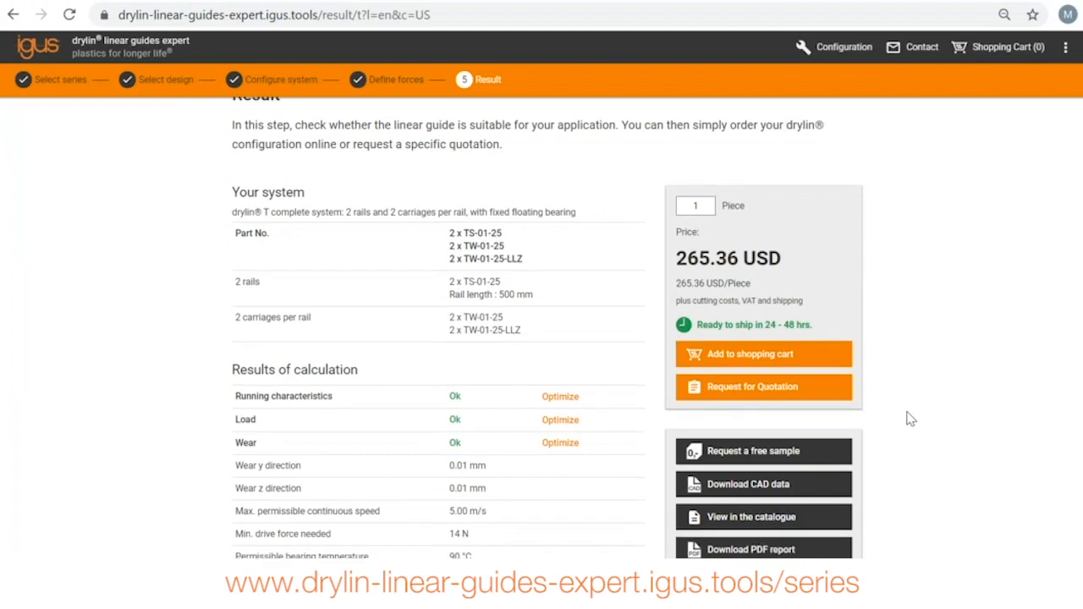
scroll(down, 3)
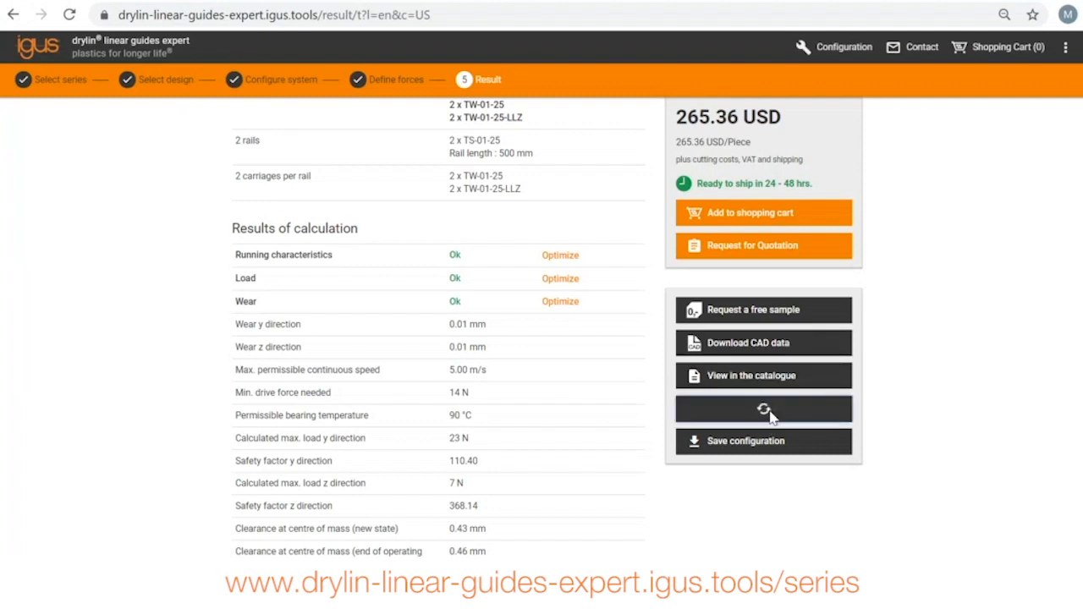
Step: Download the two-page PDF report and scroll through it
click(763, 408)
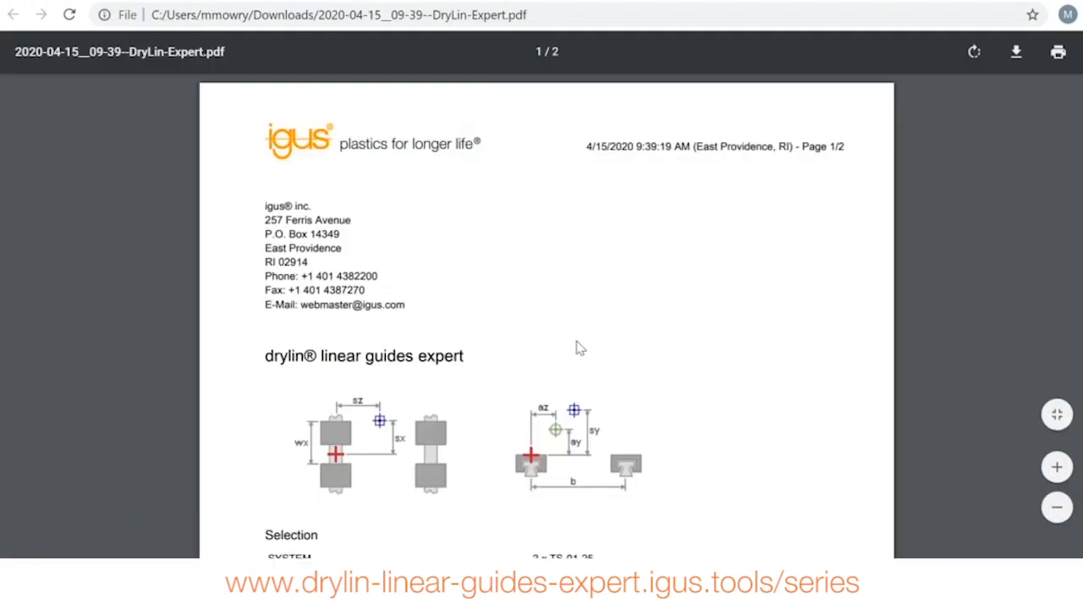
scroll(down, 3)
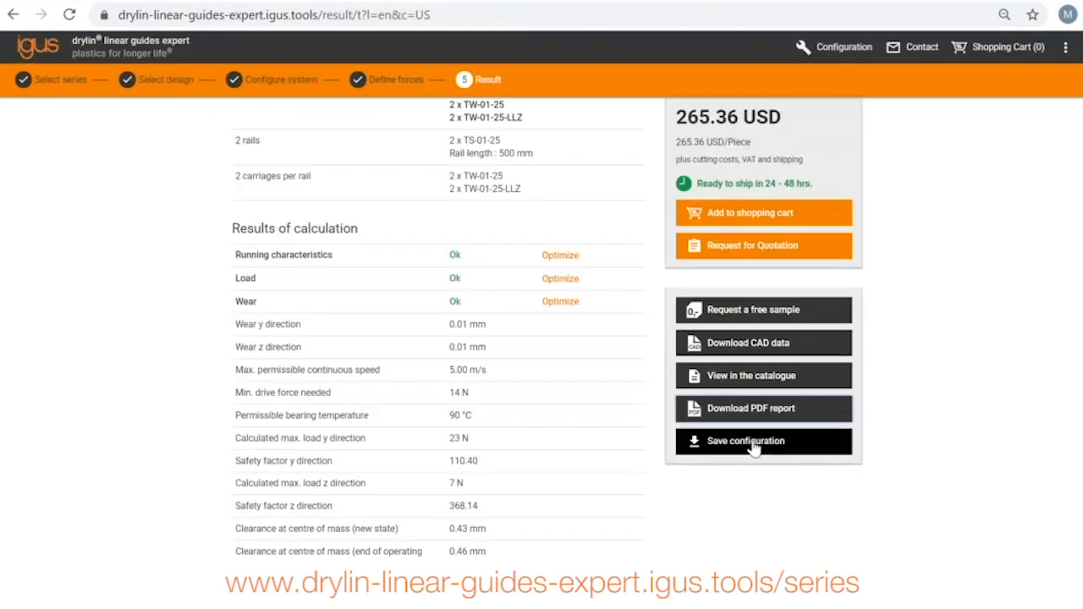
Step: Save the 44 N drylin setup as a configuration file, then check the Configuration menu and dismiss it
click(748, 441)
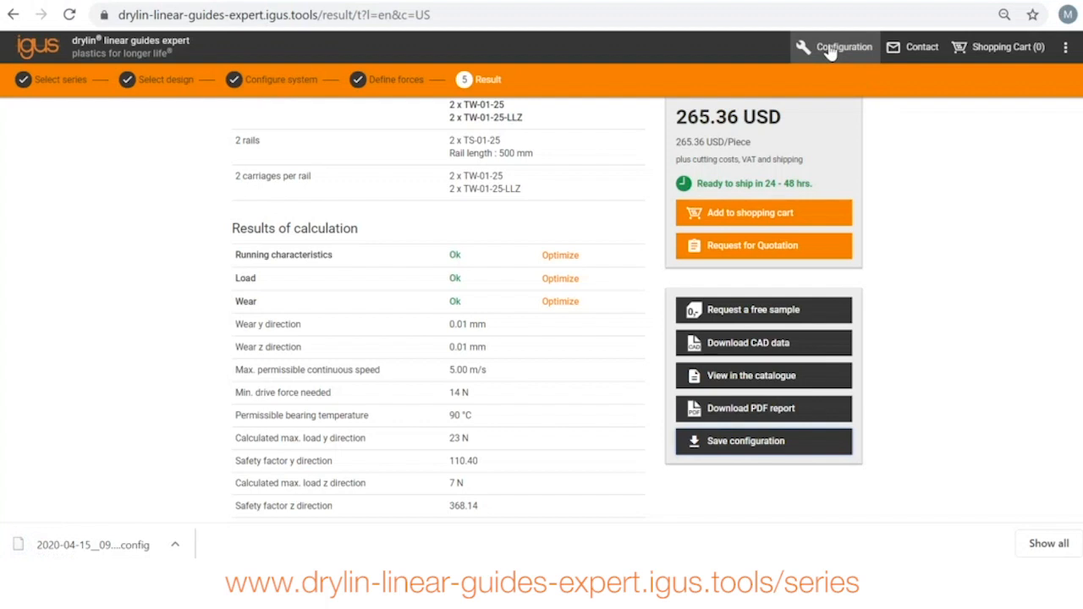
click(841, 47)
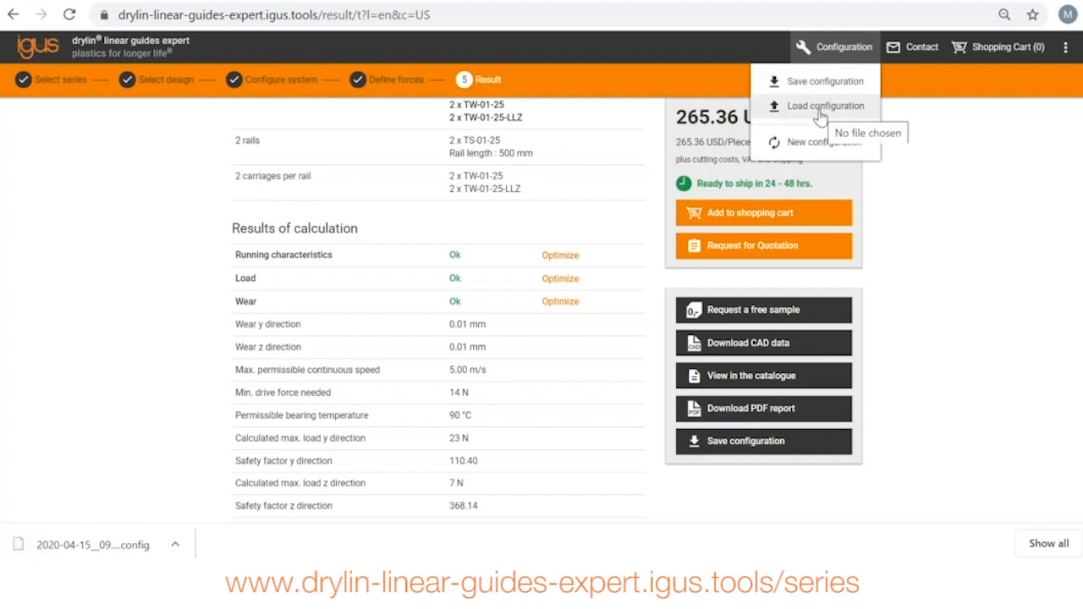
click(958, 193)
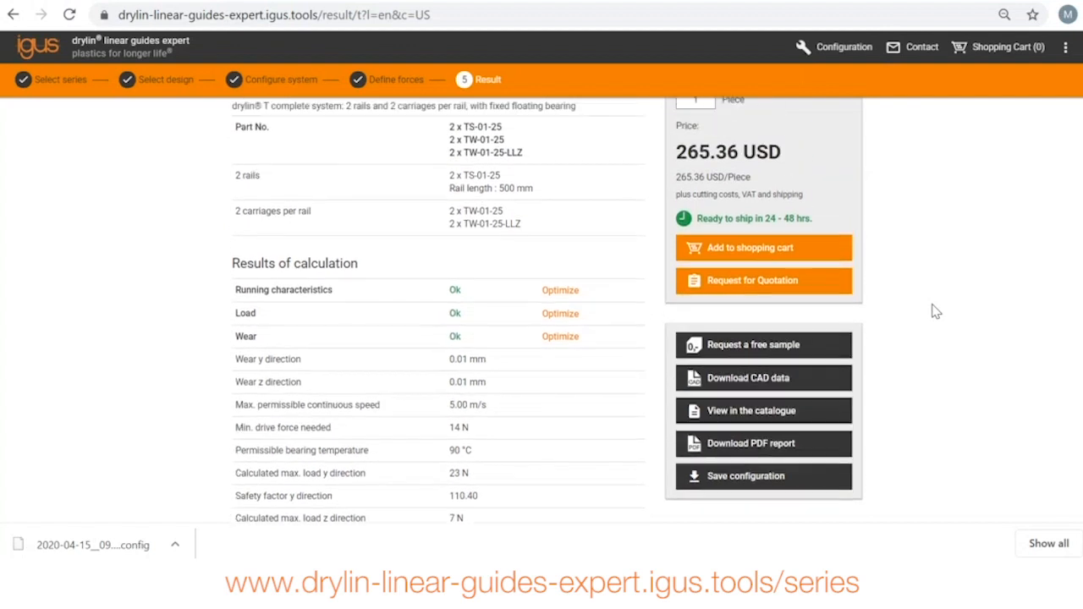
scroll(up, 3)
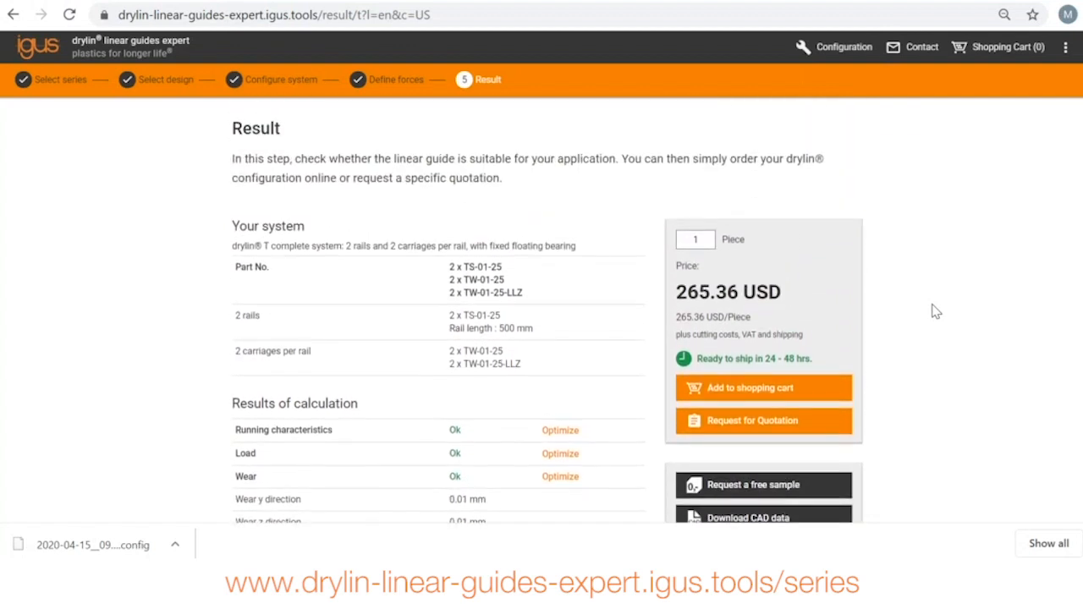